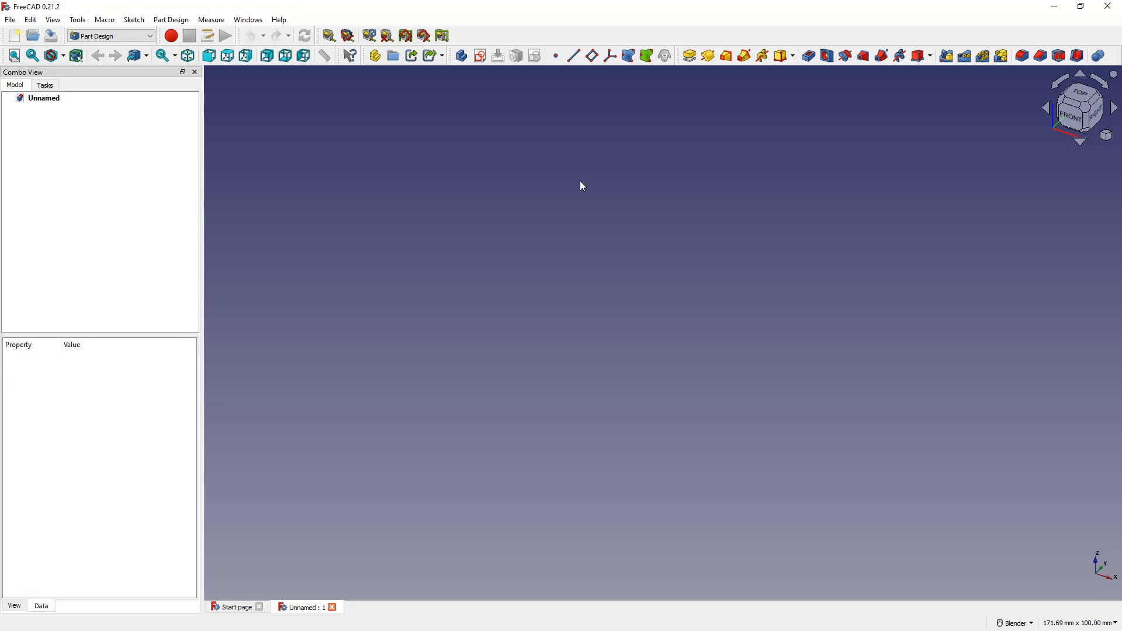
mouse_move(566, 362)
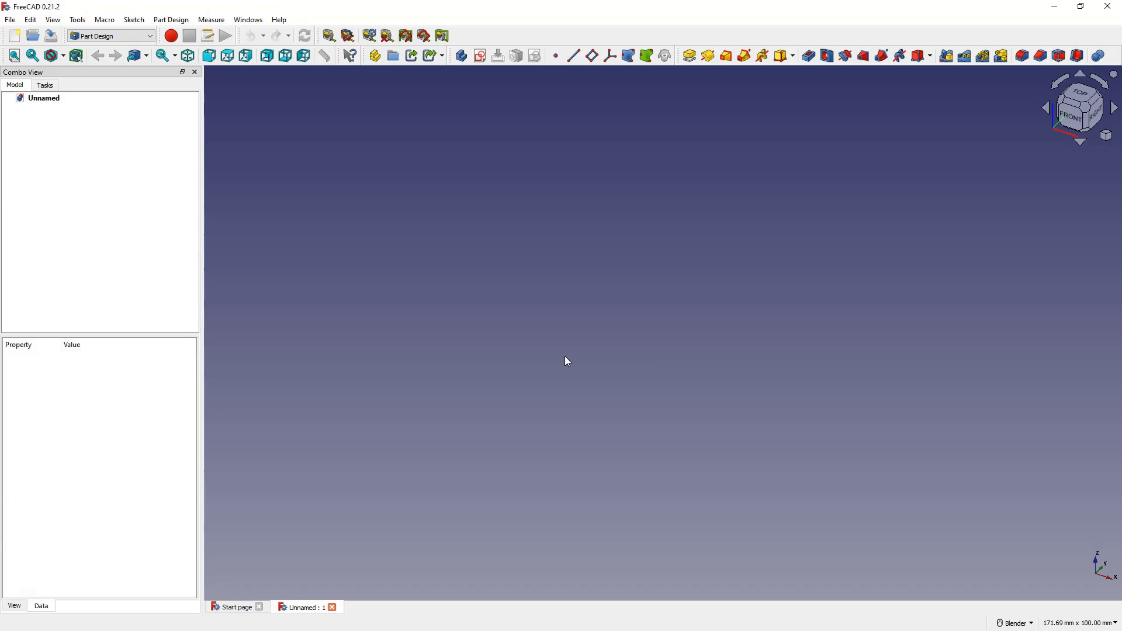
mouse_move(480, 56)
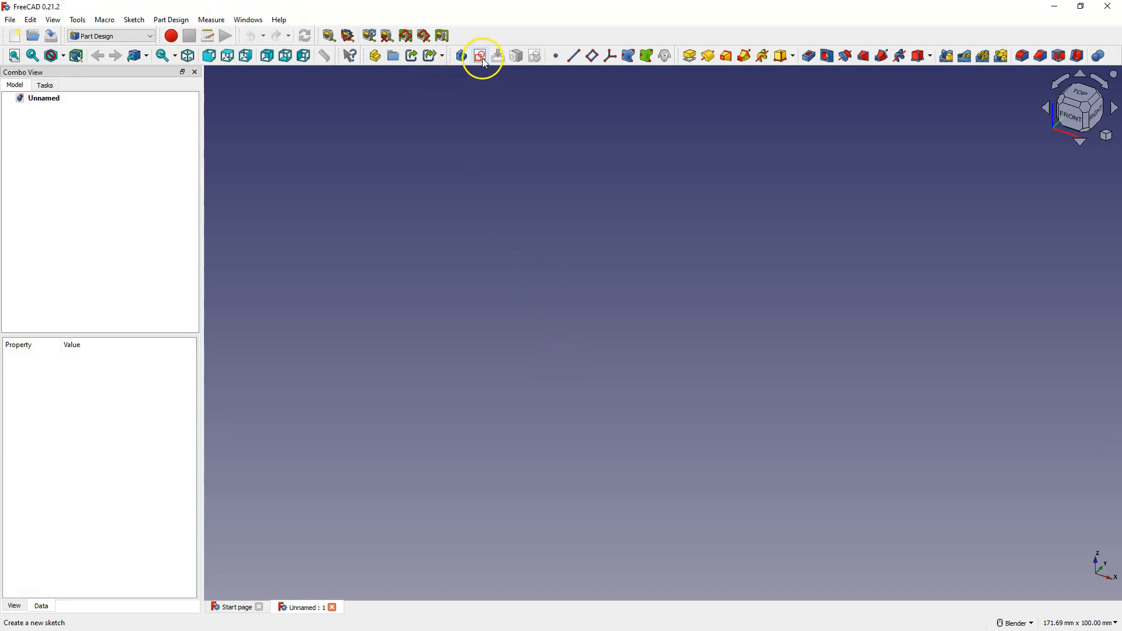
Sketch a rectangle on the XY plane and preview it as a 10 mm pad
click(480, 55)
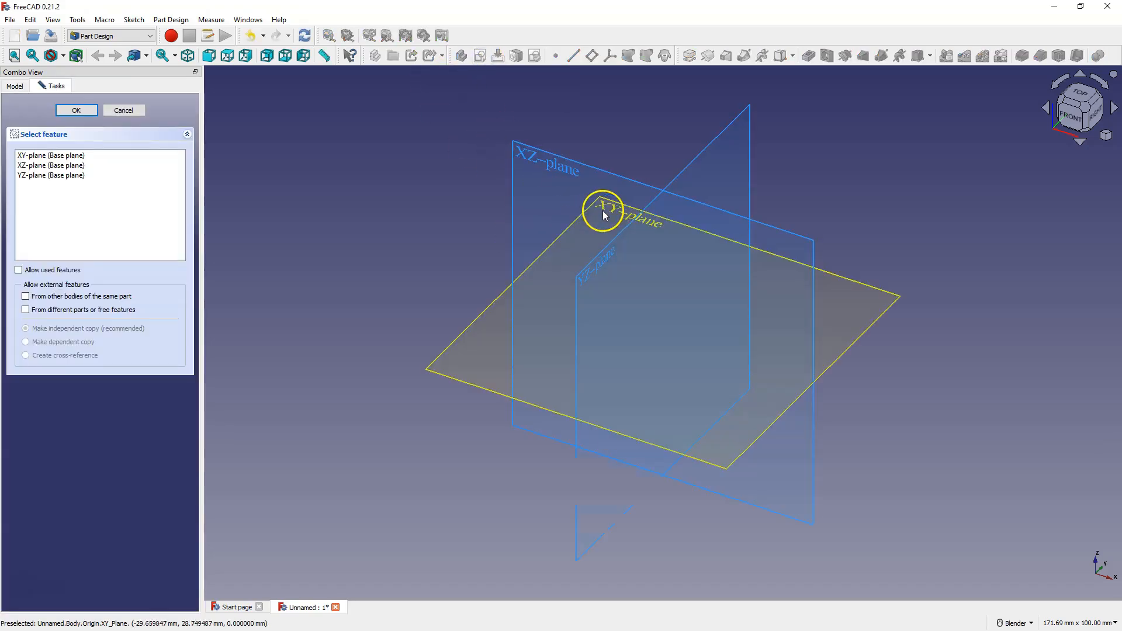
click(76, 110)
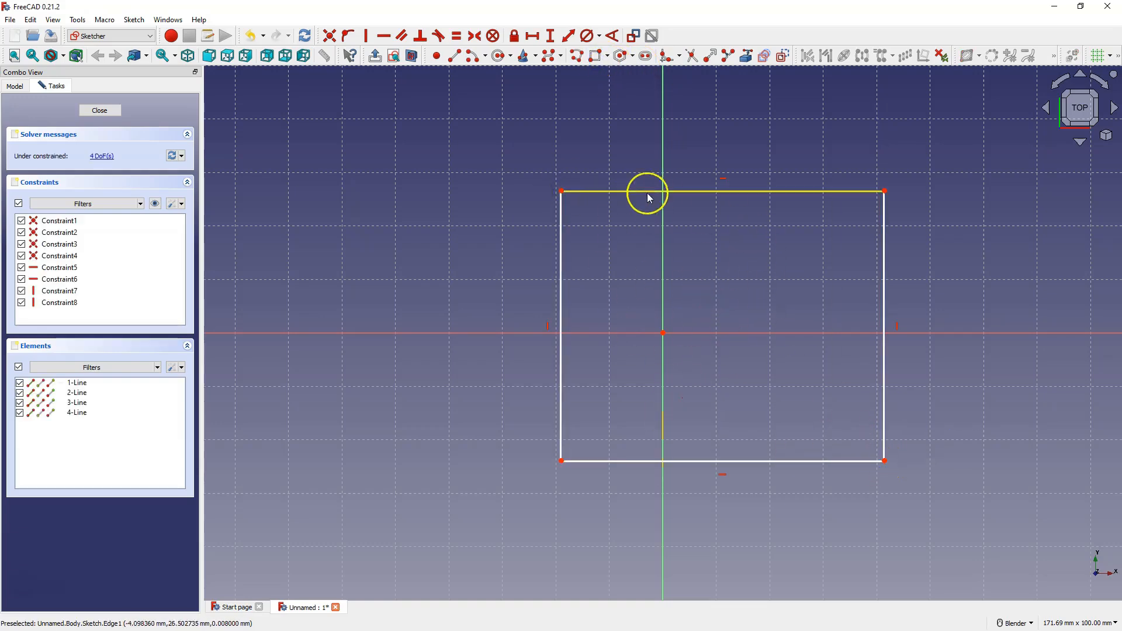
click(99, 111)
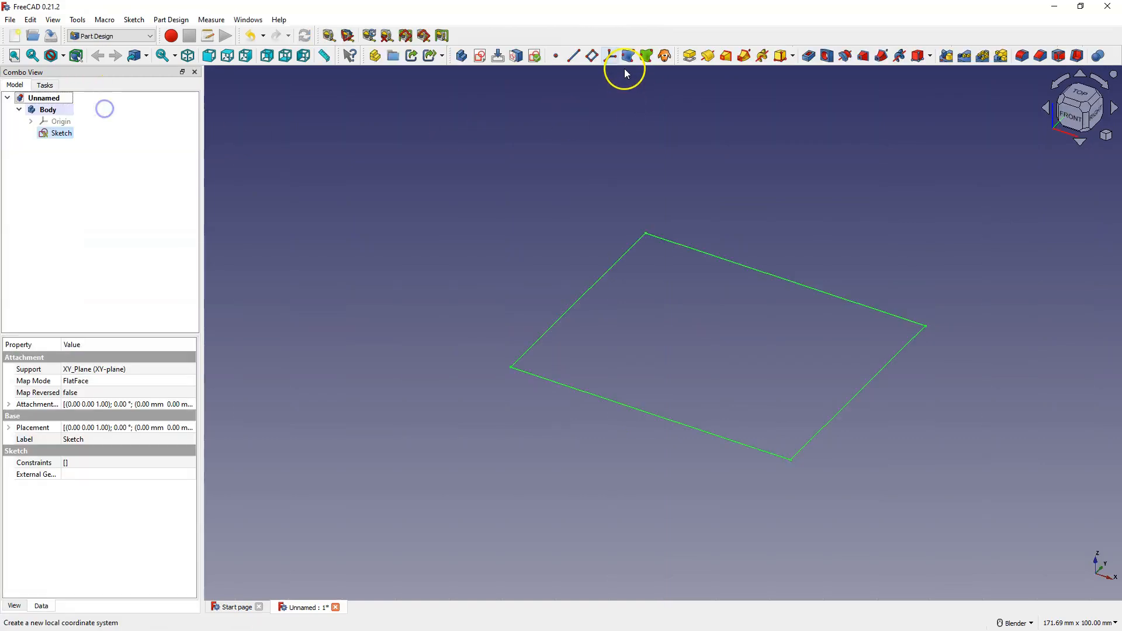
mouse_move(689, 56)
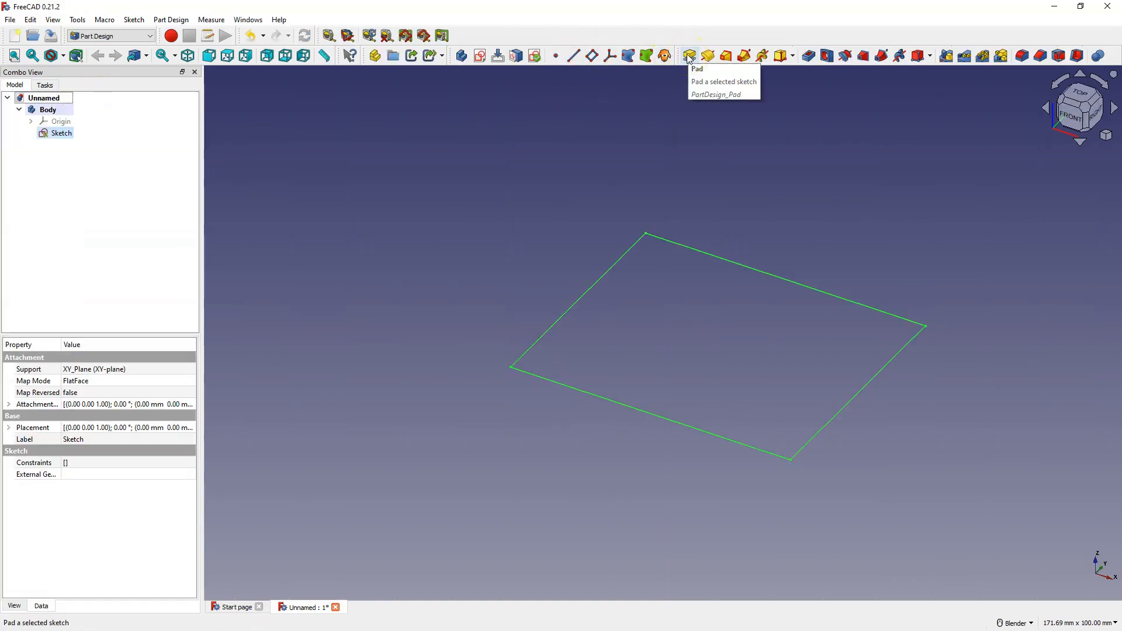
click(689, 55)
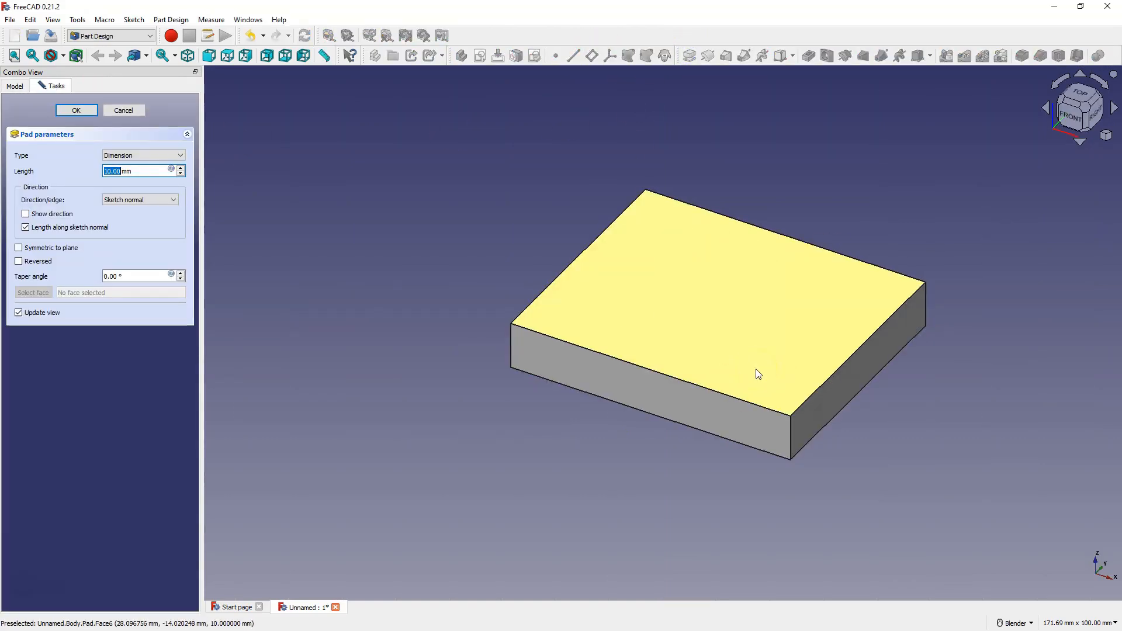
mouse_move(829, 316)
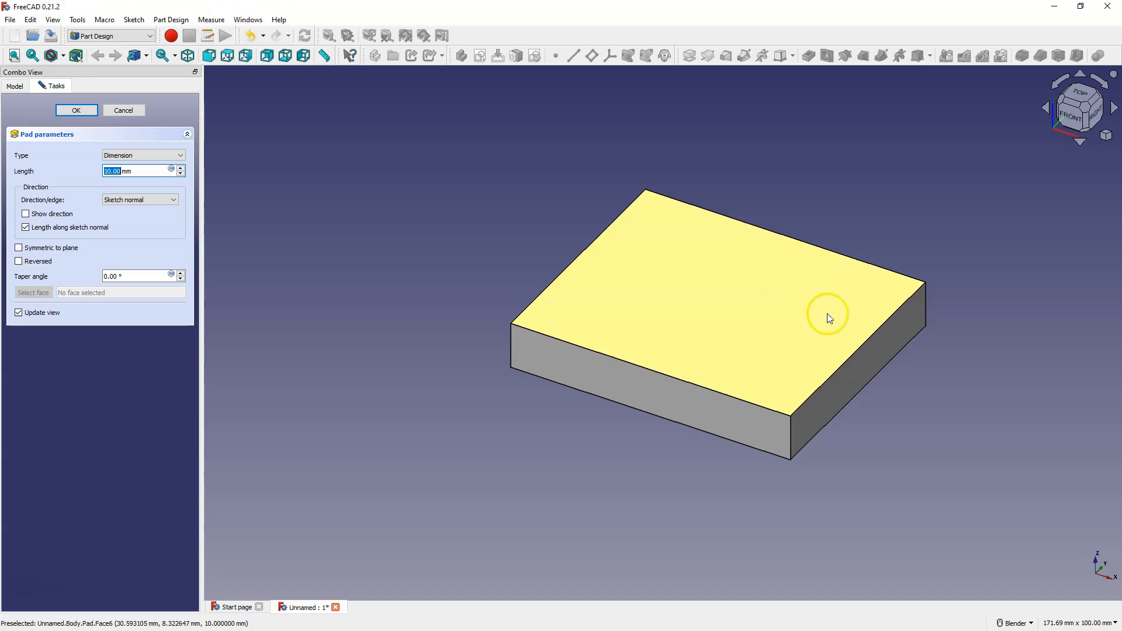
mouse_move(850, 344)
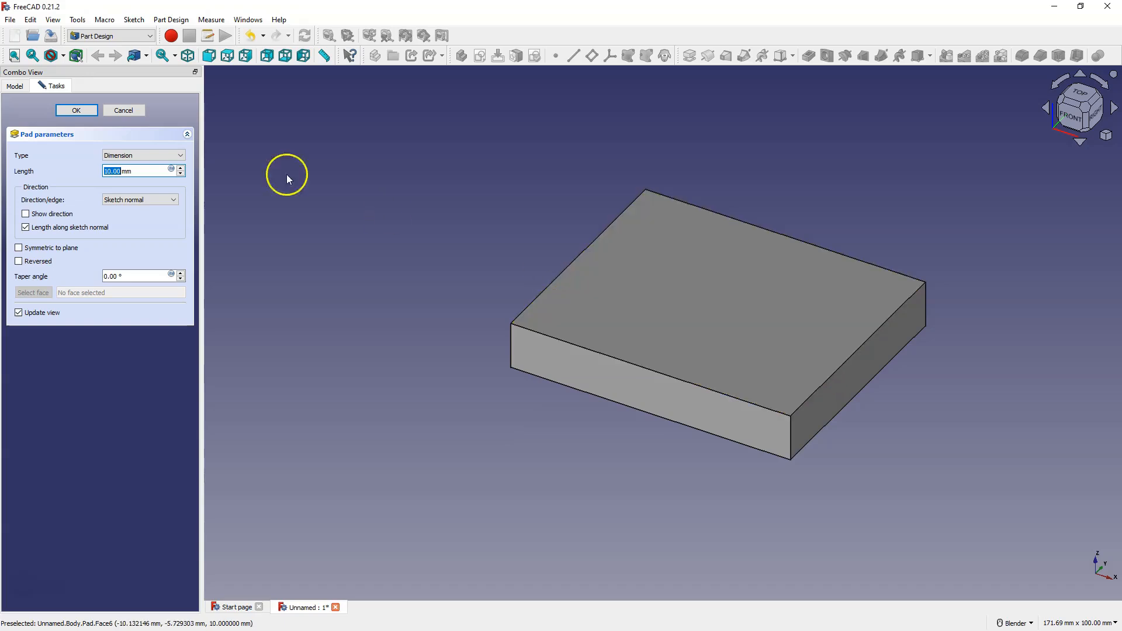
Cancel the pad, reopen the sketch and add a circle beside the square
click(122, 109)
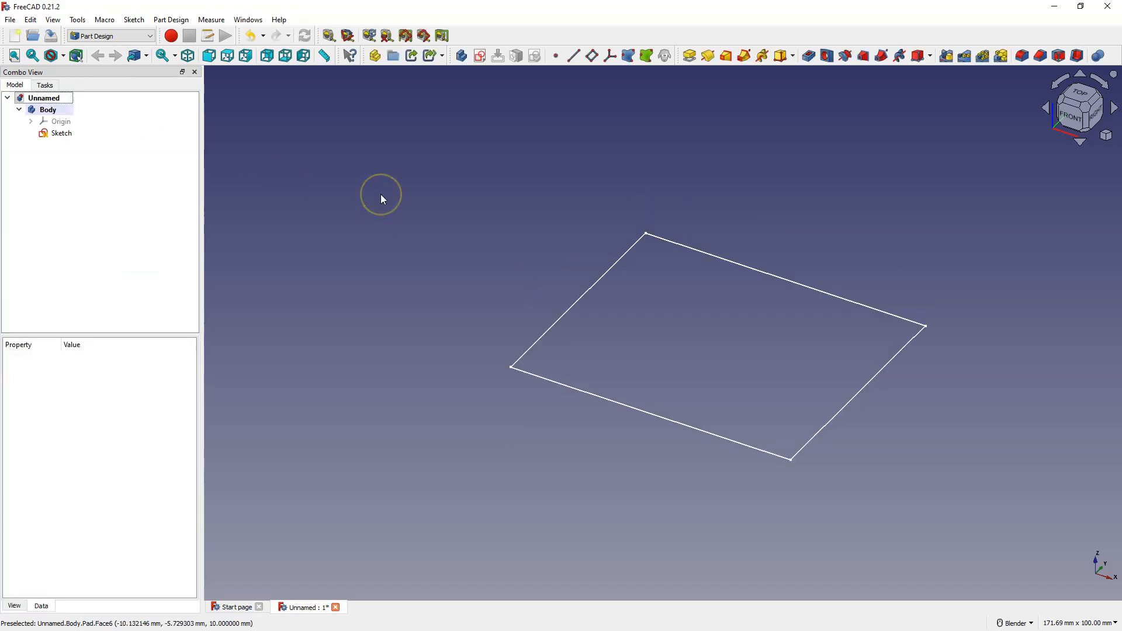
click(61, 134)
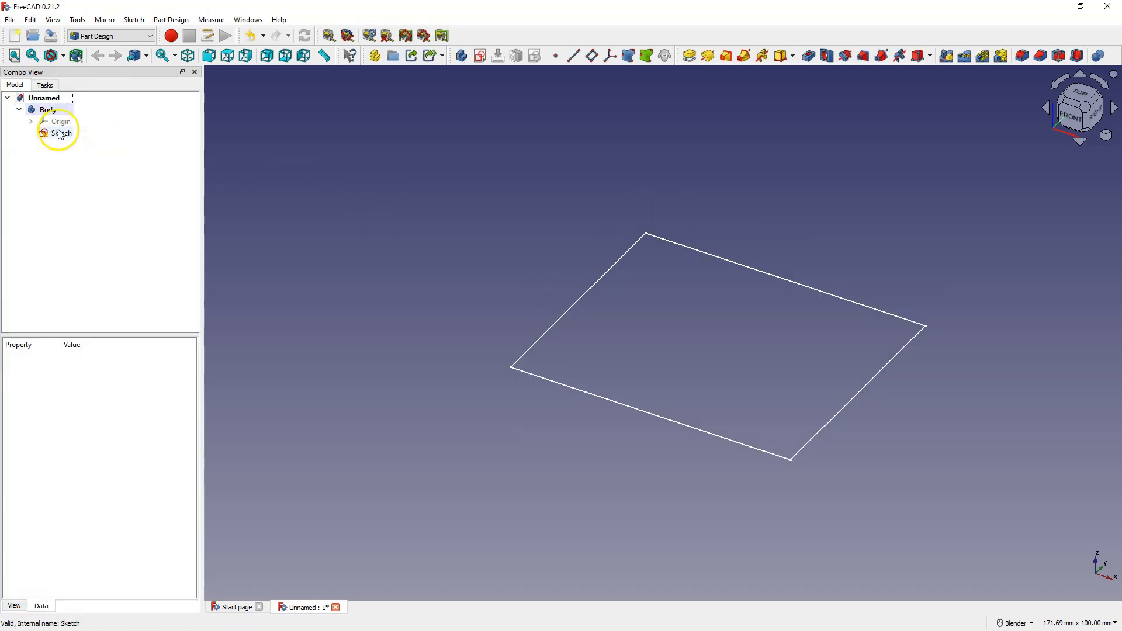
double_click(62, 134)
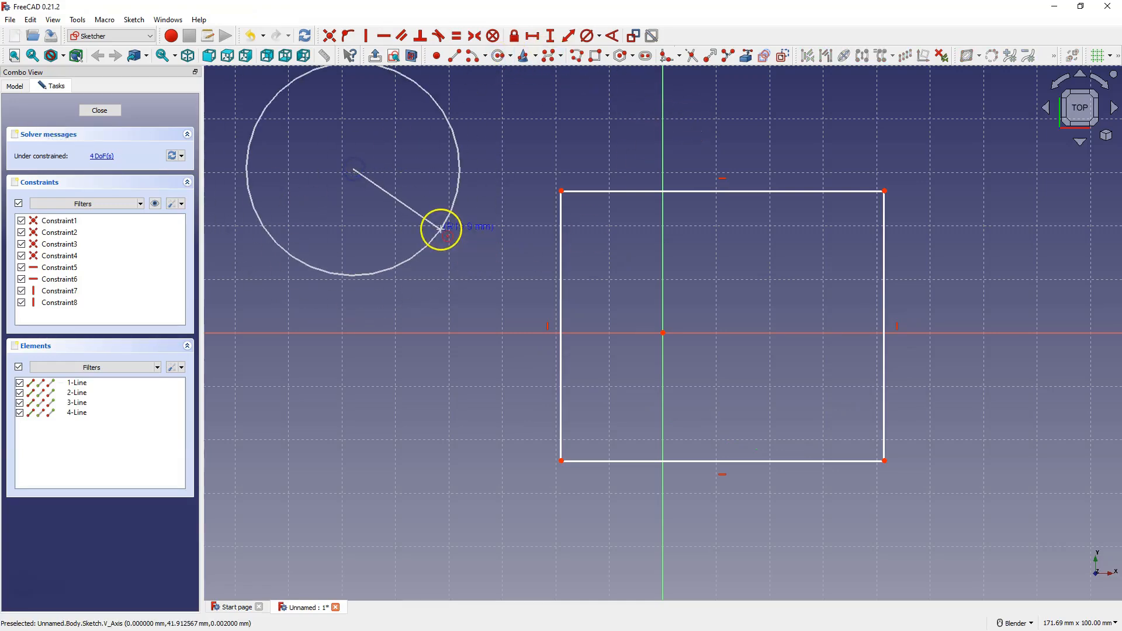
click(99, 111)
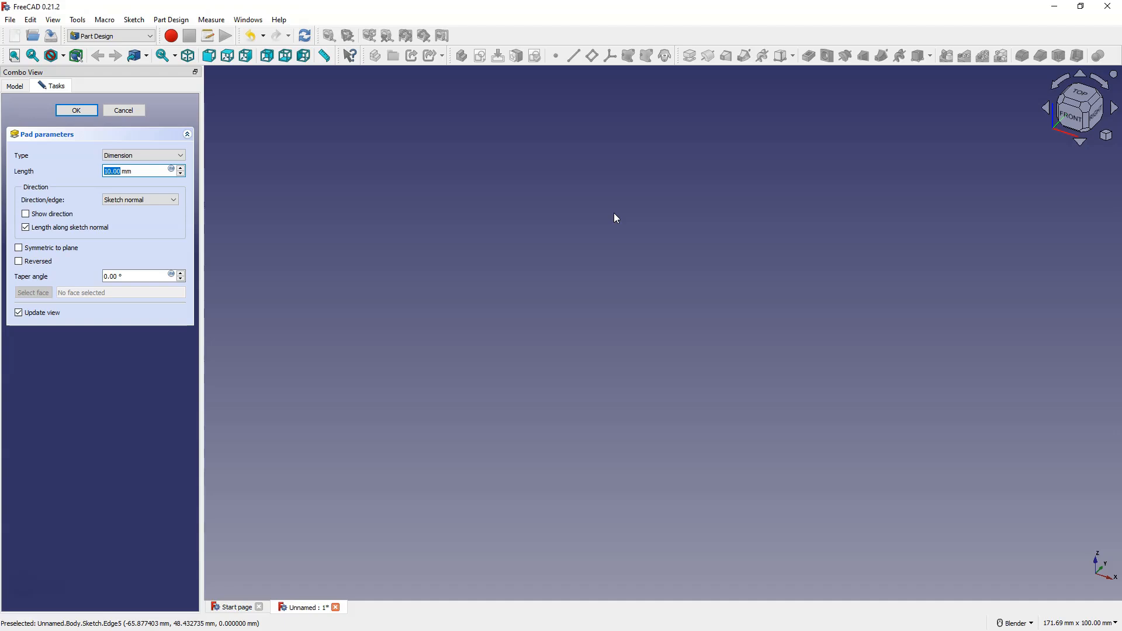
Discard the failed pad, reopen the sketch and move the circle inside the square
click(122, 109)
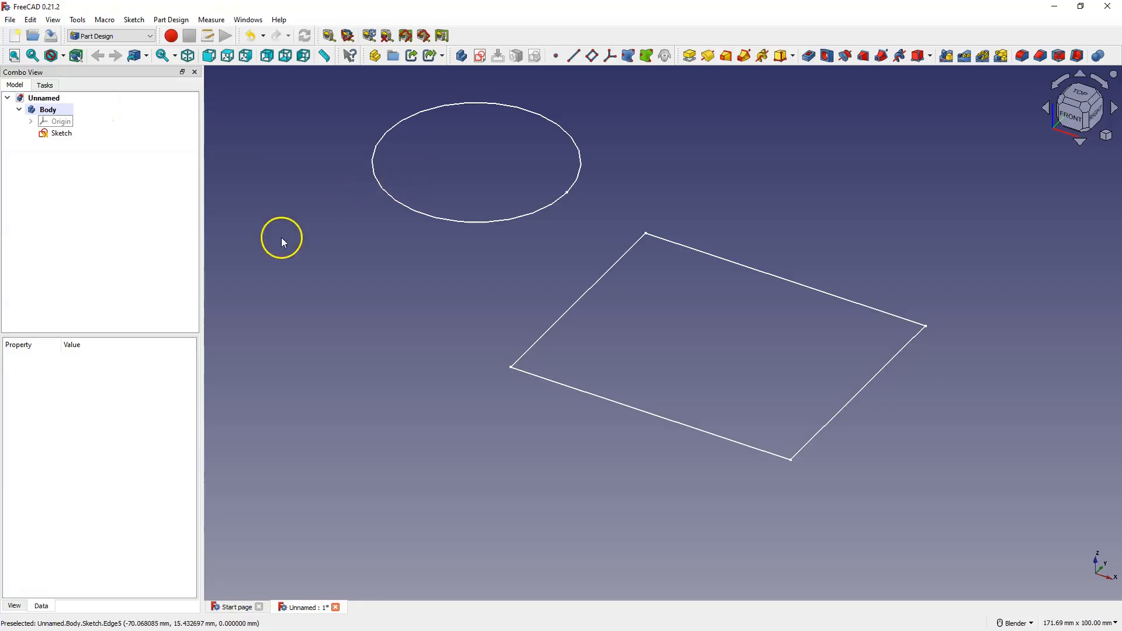
double_click(61, 134)
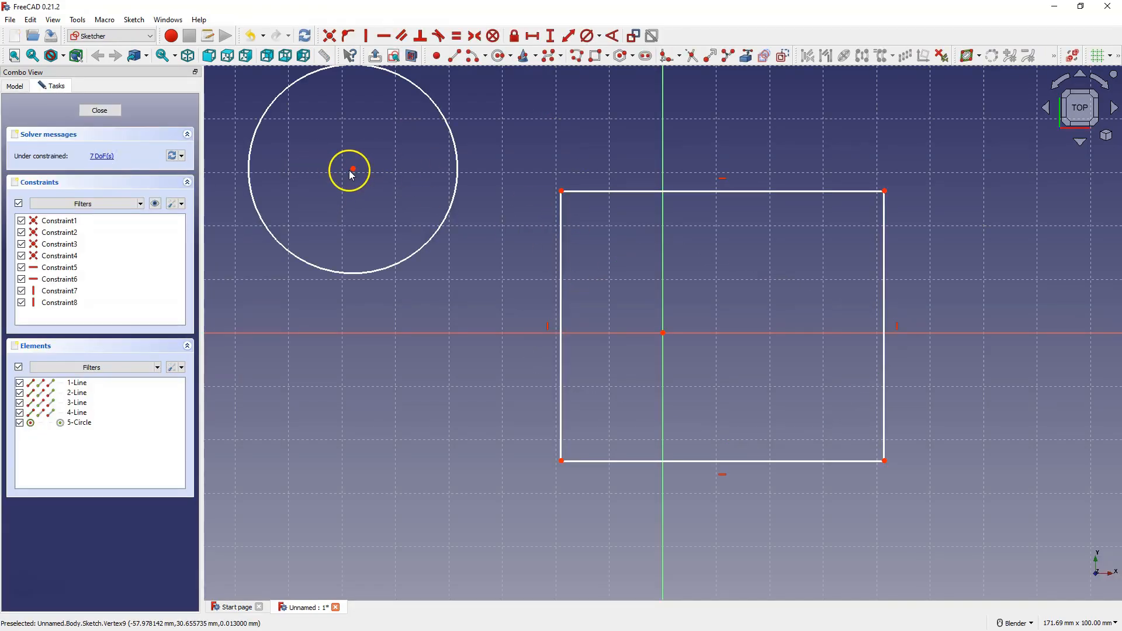
drag(350, 170, 368, 188)
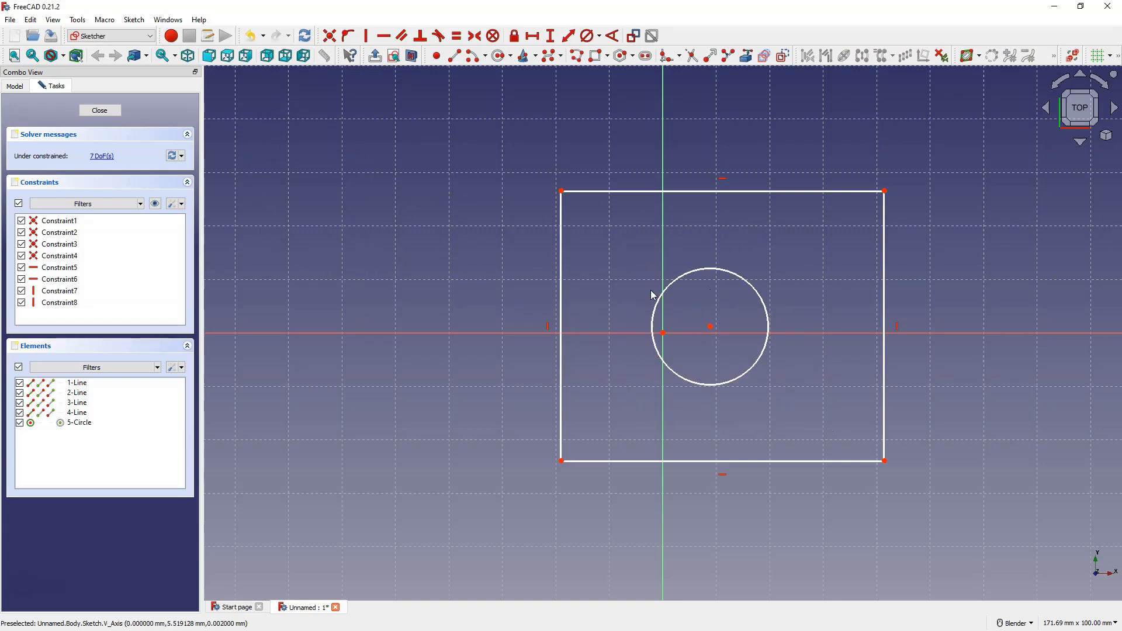
mouse_move(675, 279)
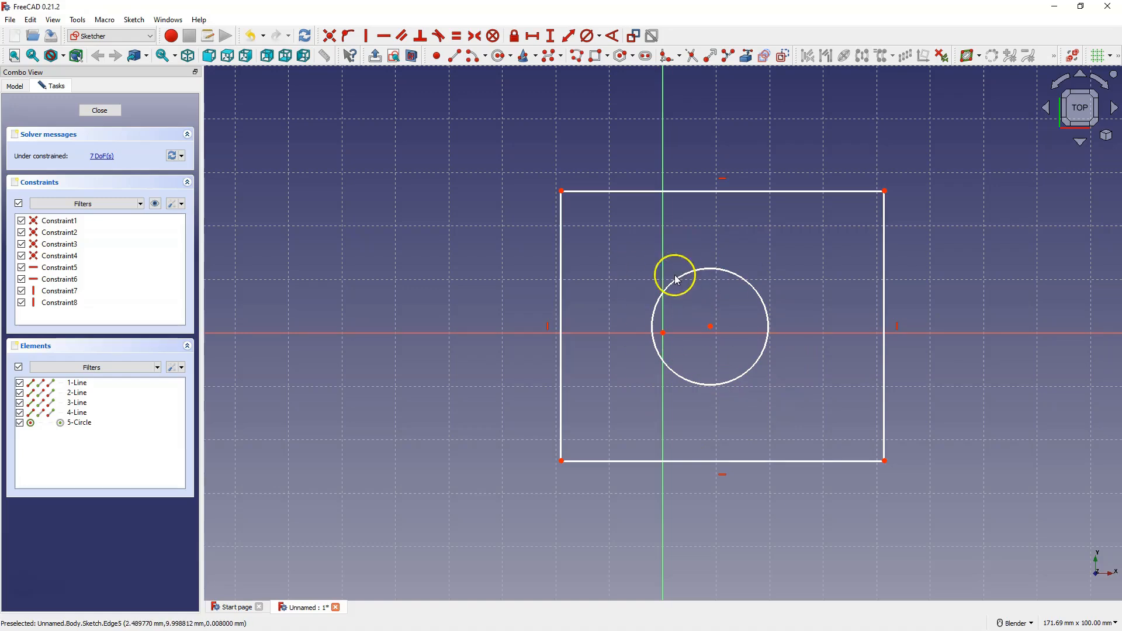
mouse_move(639, 313)
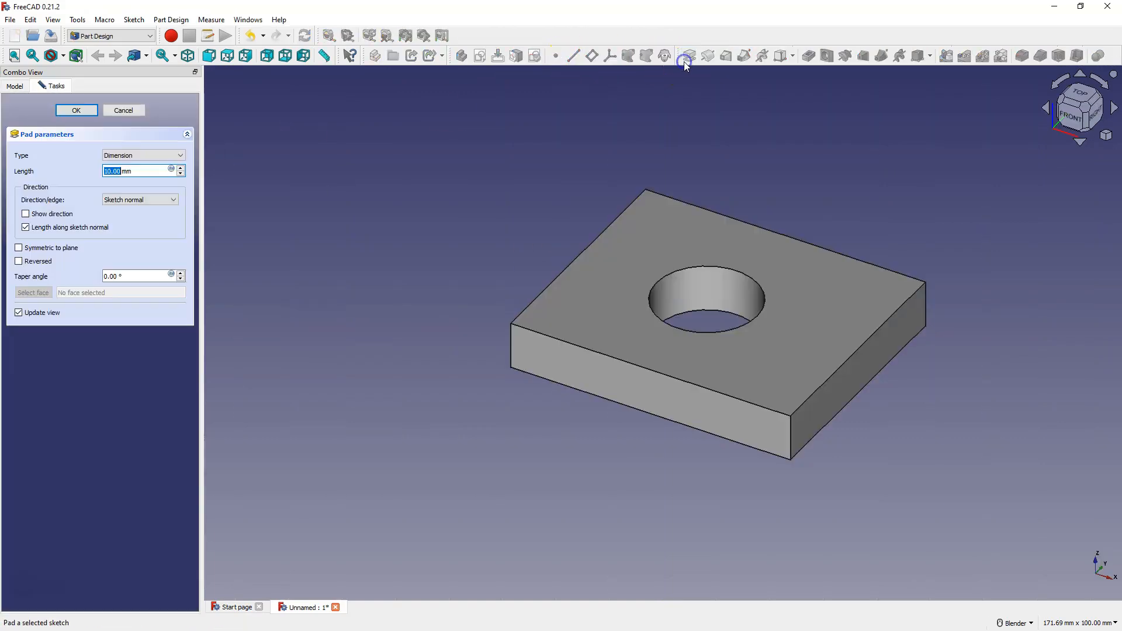
Cancel the pad and add a small circle near the square's top-left corner
click(123, 110)
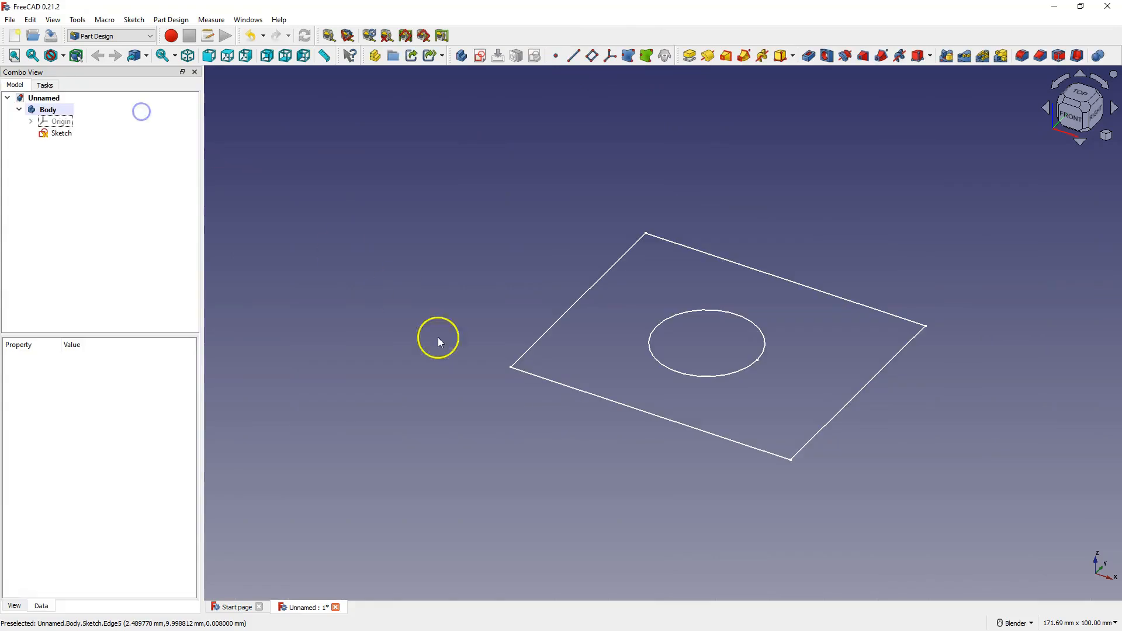
right_click(61, 134)
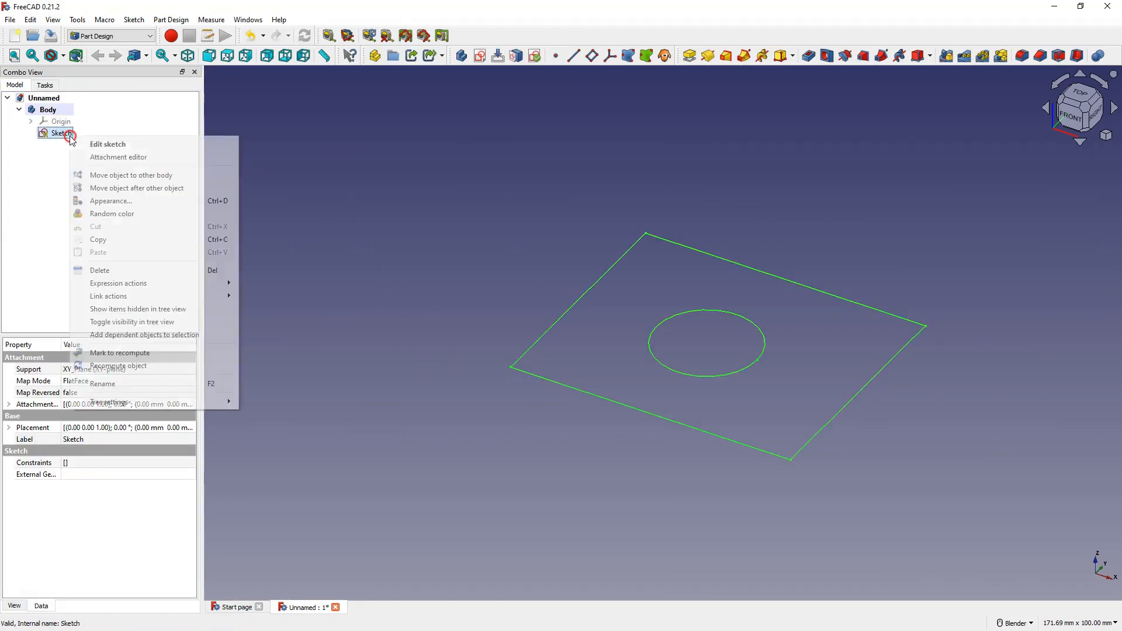
click(107, 144)
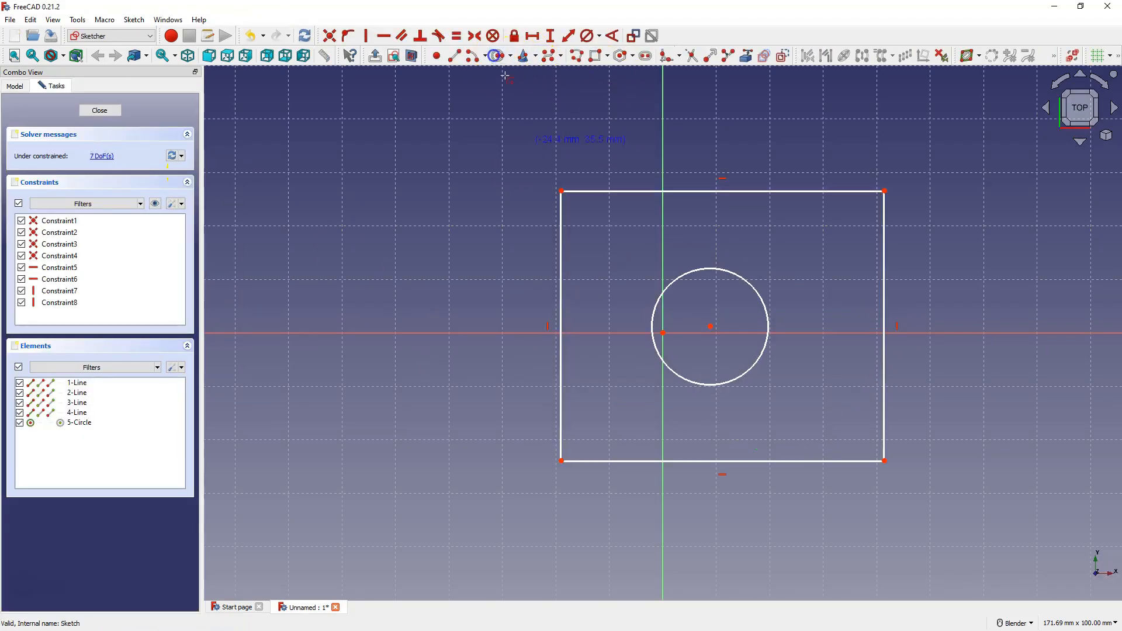
click(598, 236)
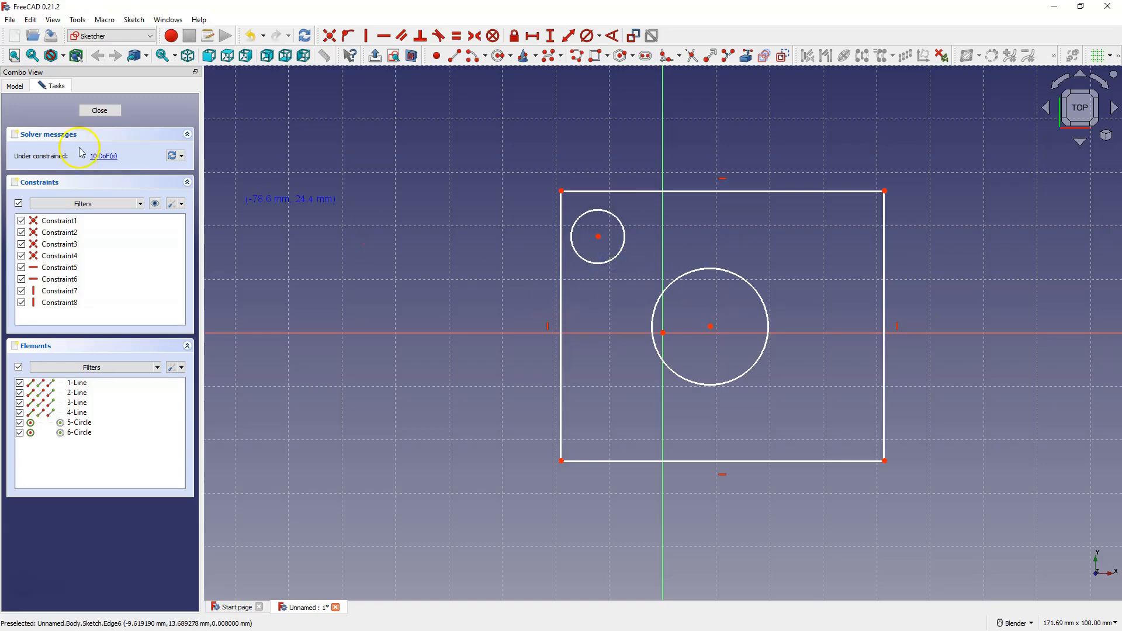
click(98, 110)
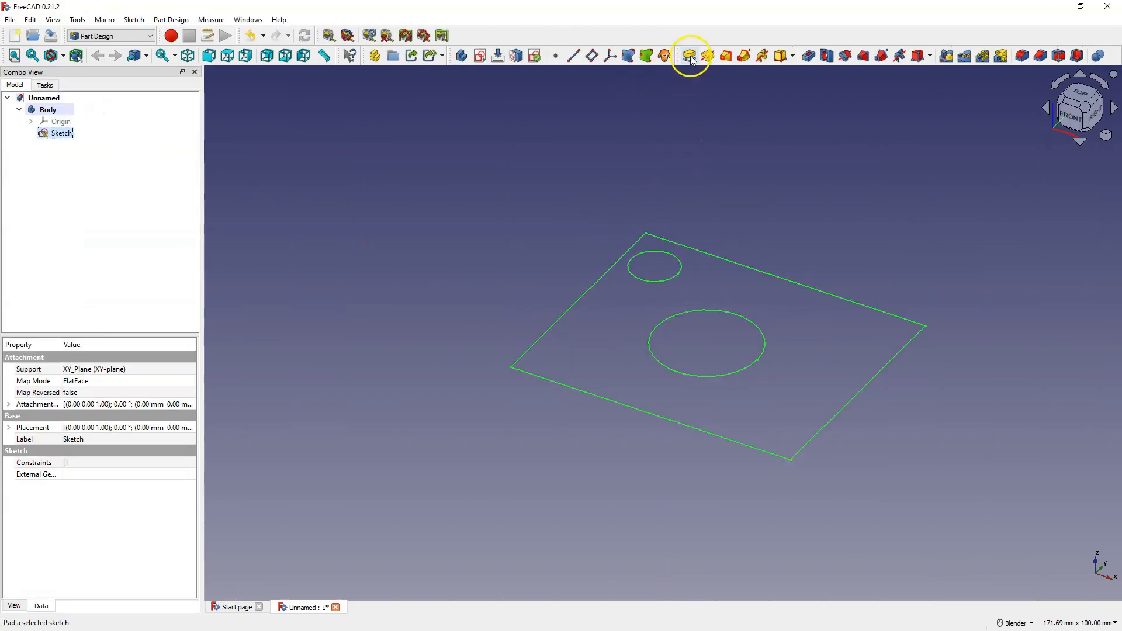
mouse_move(689, 55)
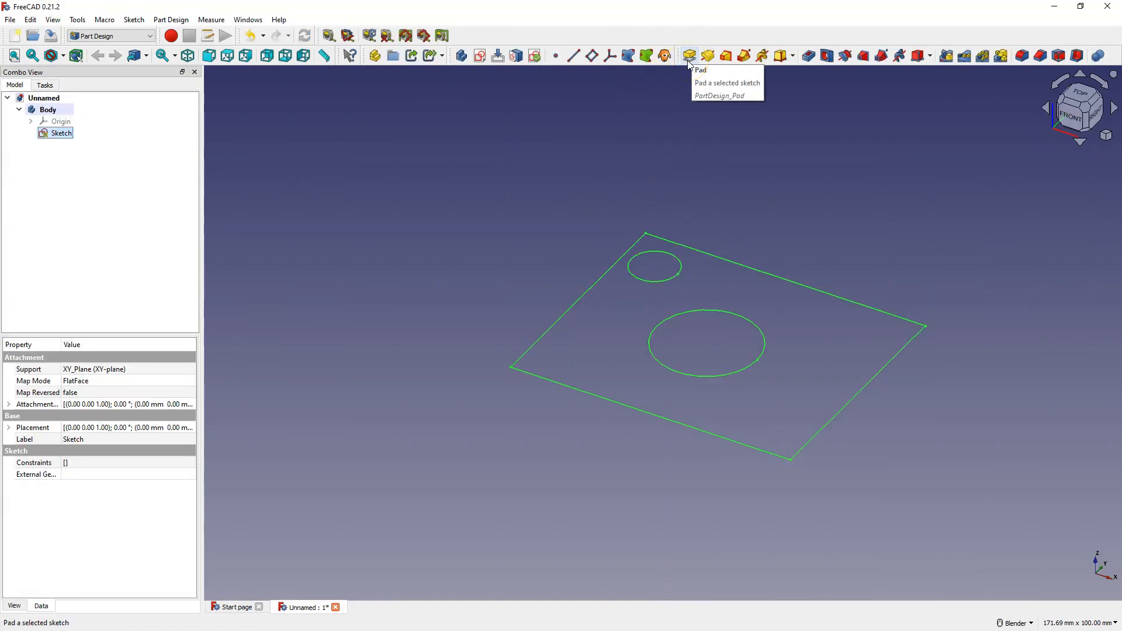
Back out of the two-hole pad and draw a tiny circle inside the large circle
click(699, 70)
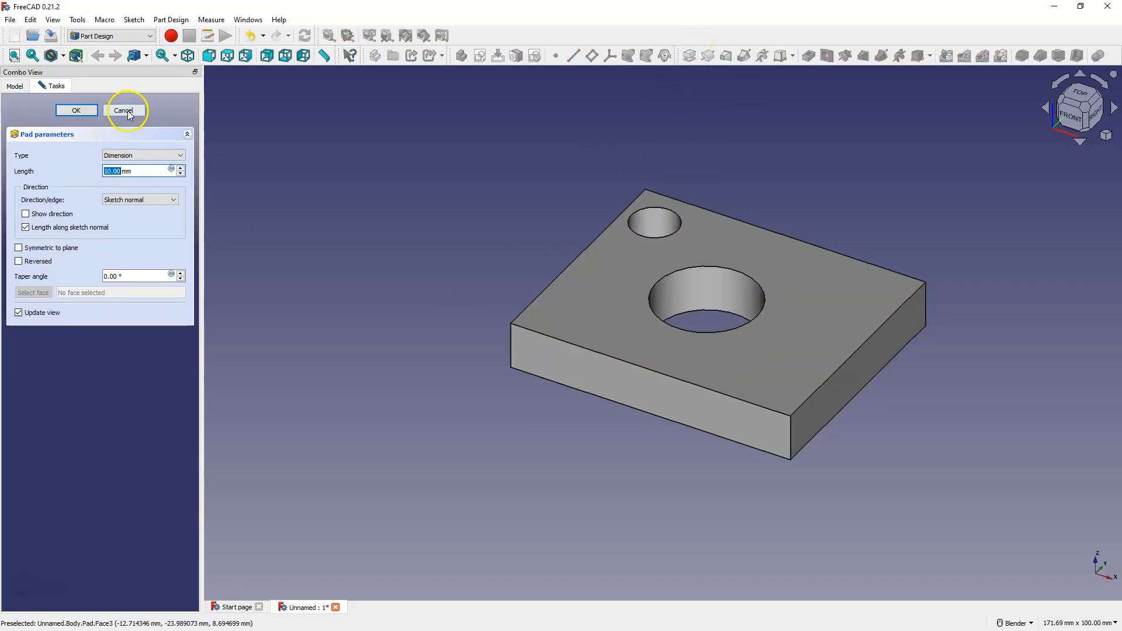
click(123, 111)
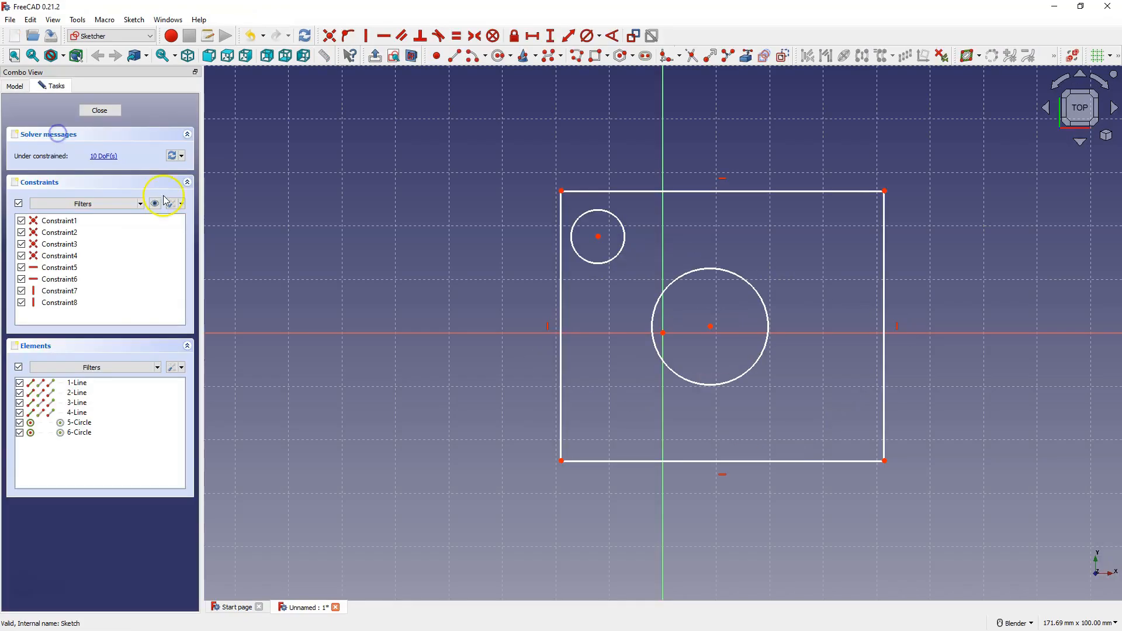
mouse_move(492, 89)
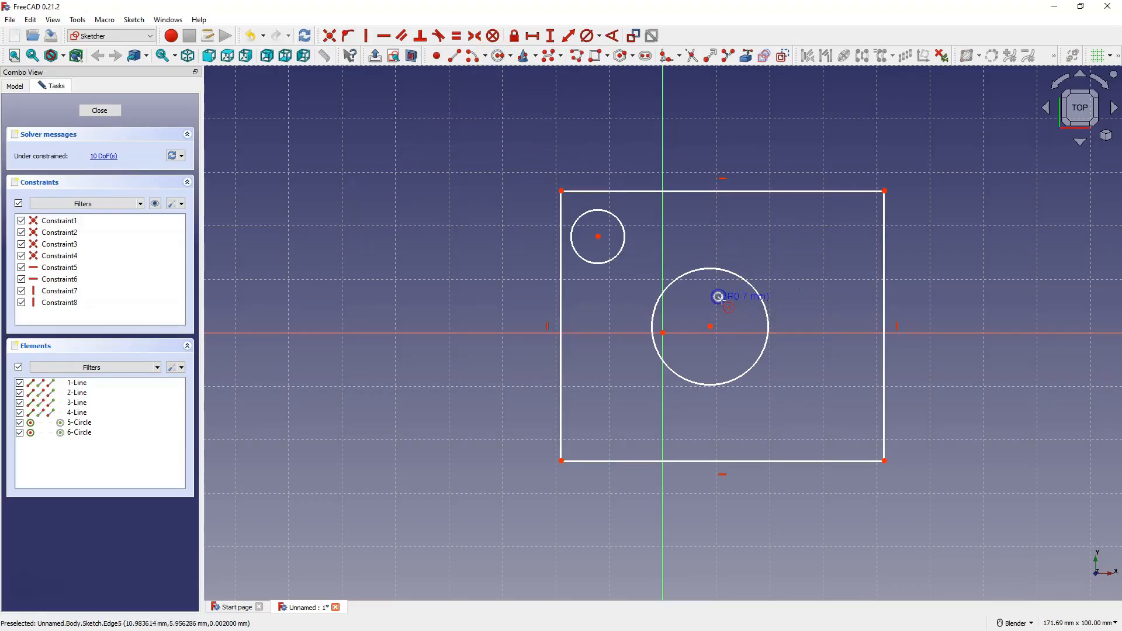
click(675, 259)
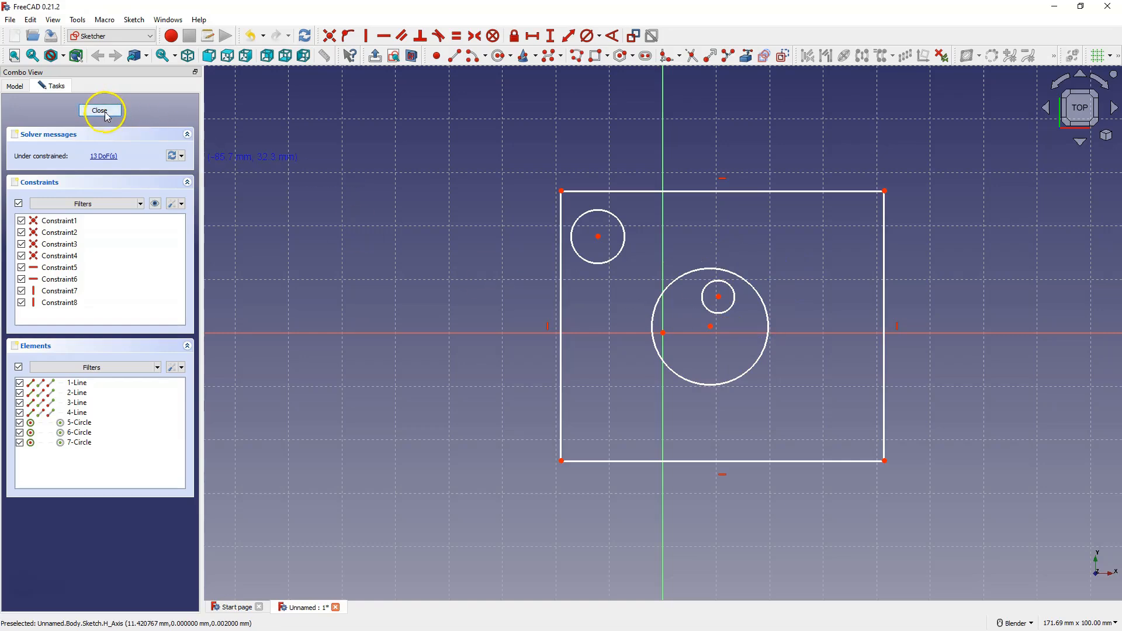
click(99, 110)
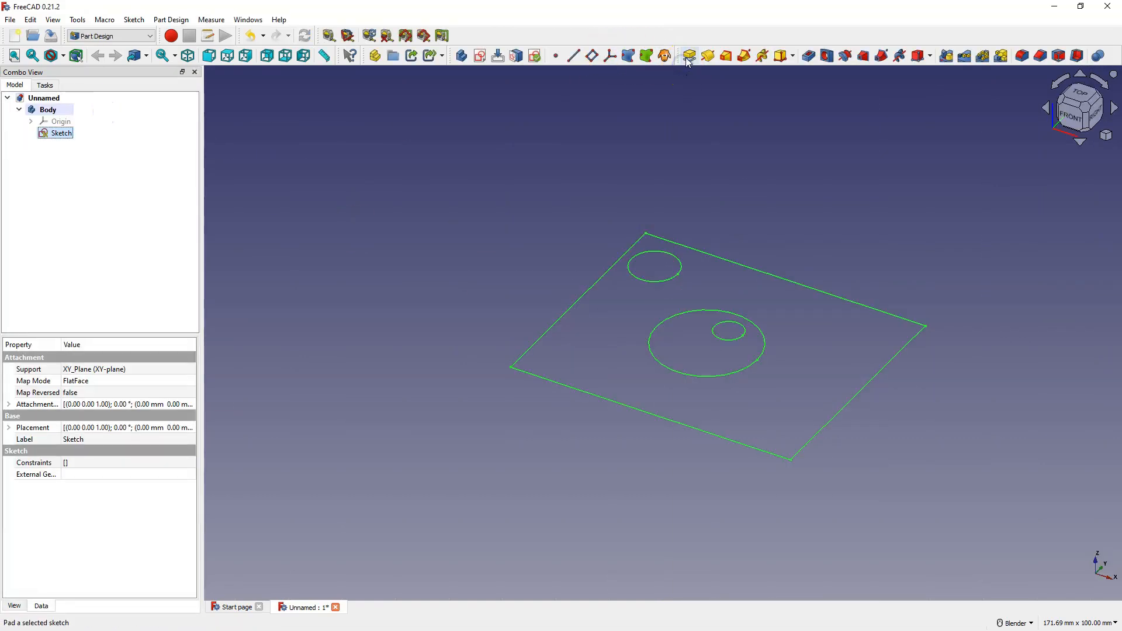
click(688, 55)
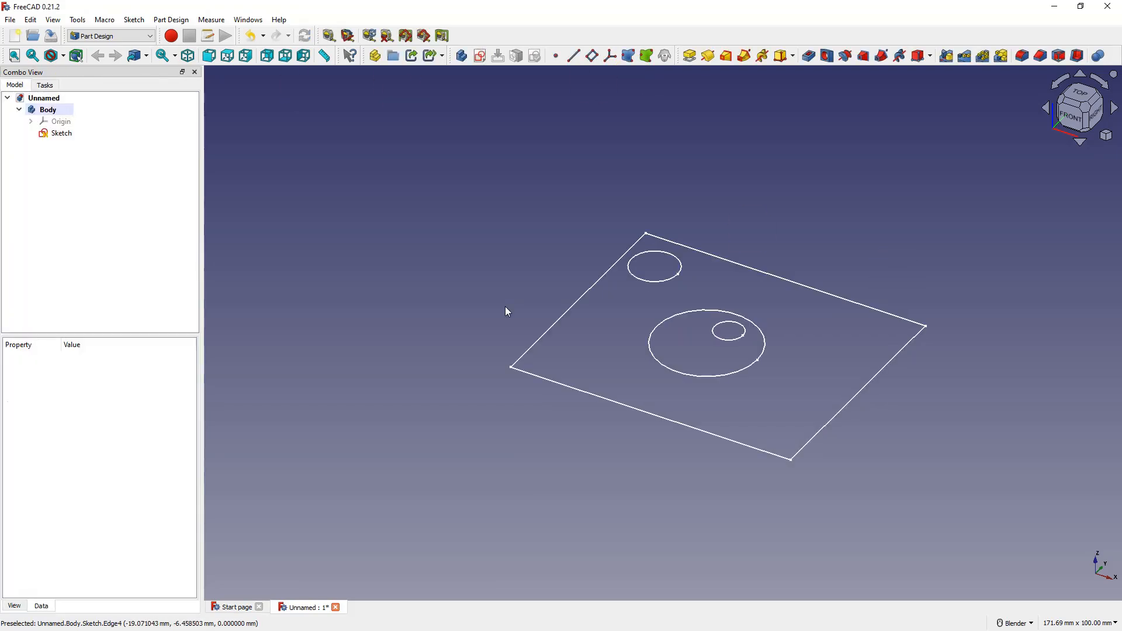
mouse_move(729, 336)
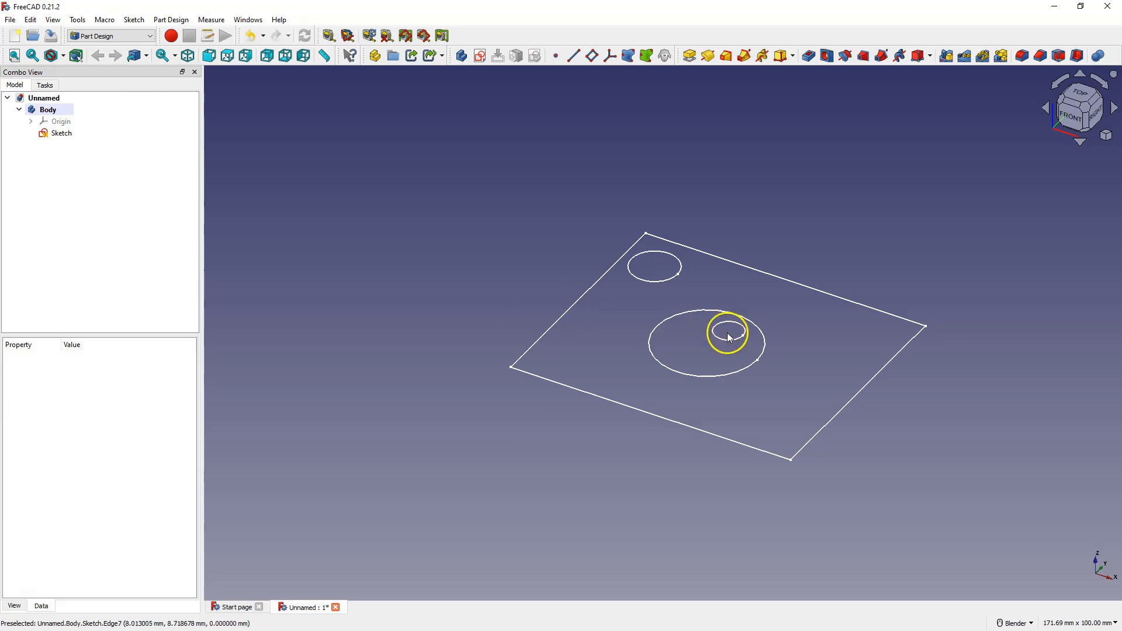
Delete the tiny circle nested inside the large circle and close the sketch
click(729, 335)
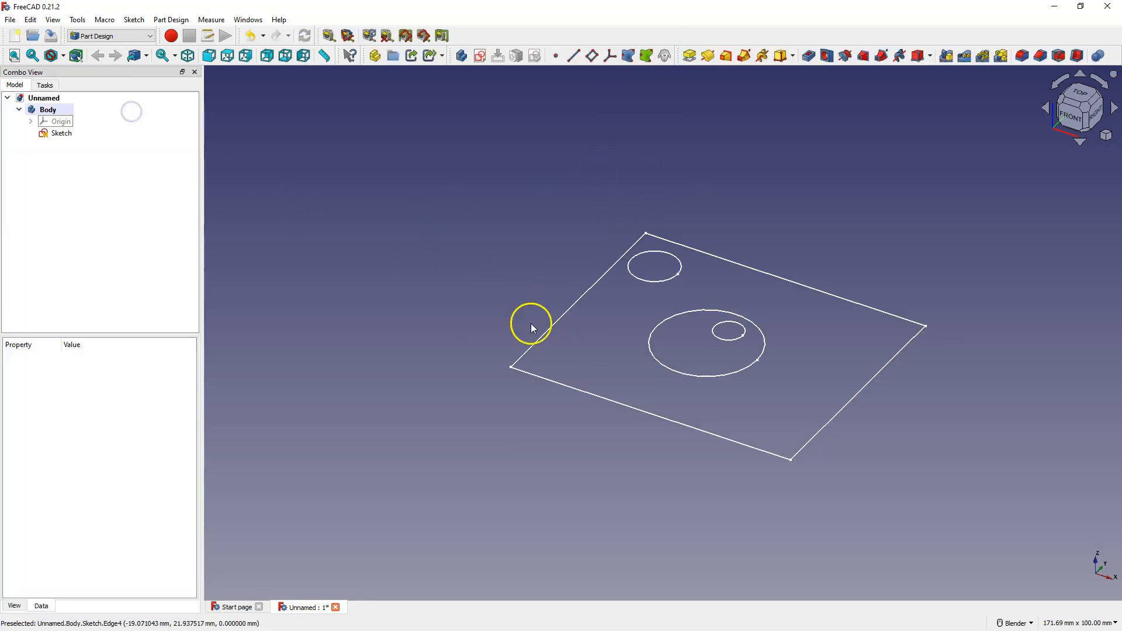
double_click(61, 133)
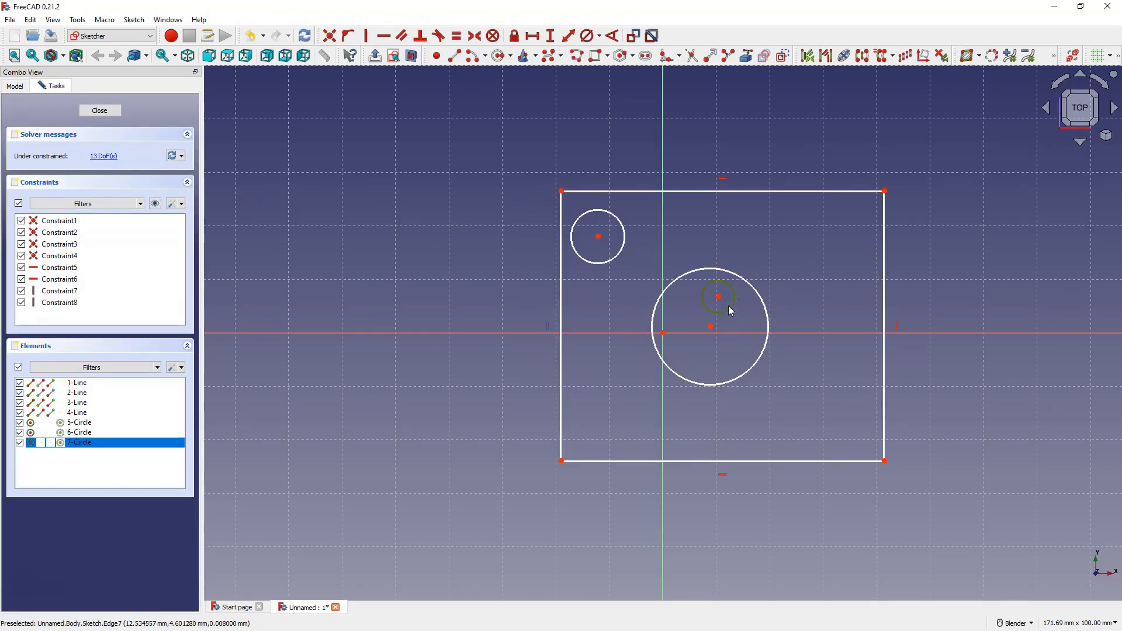
key(Delete)
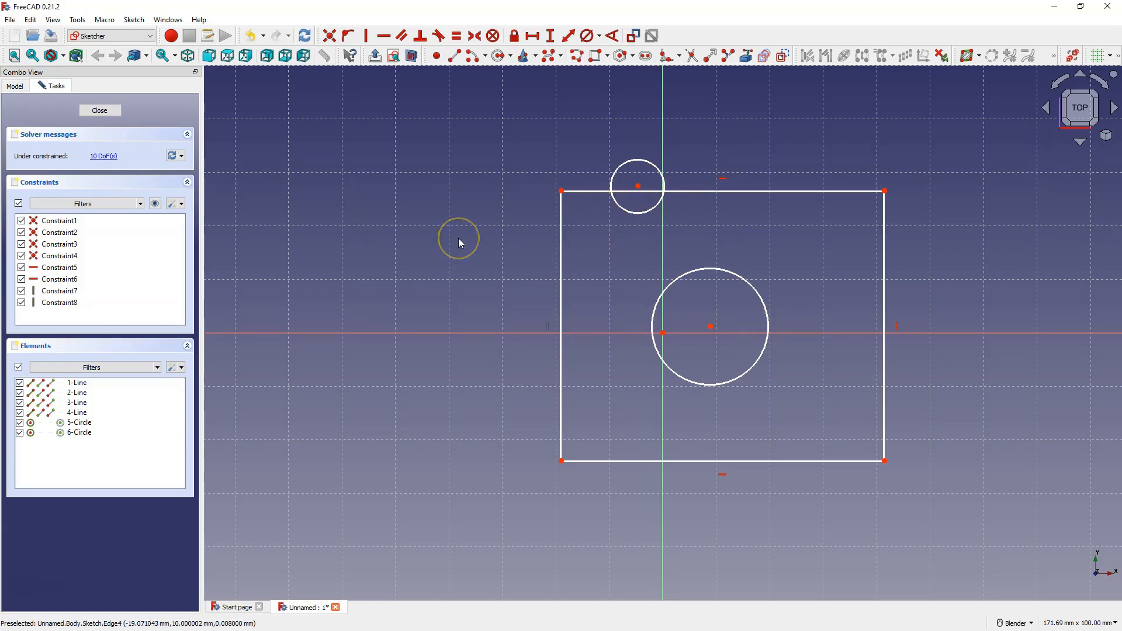
mouse_move(505, 264)
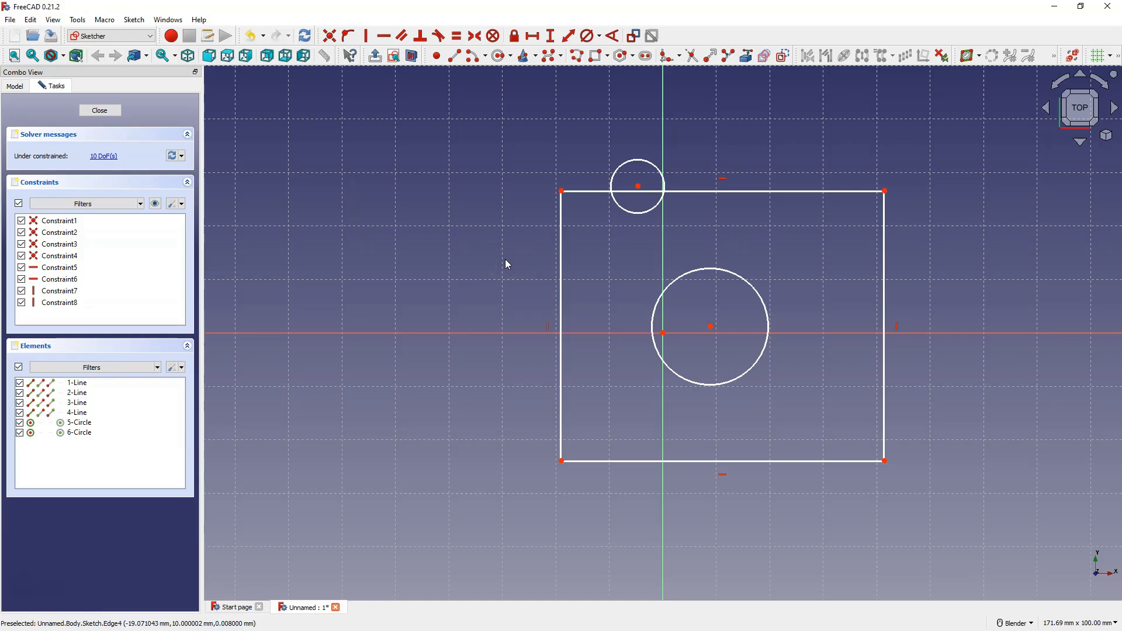
click(99, 110)
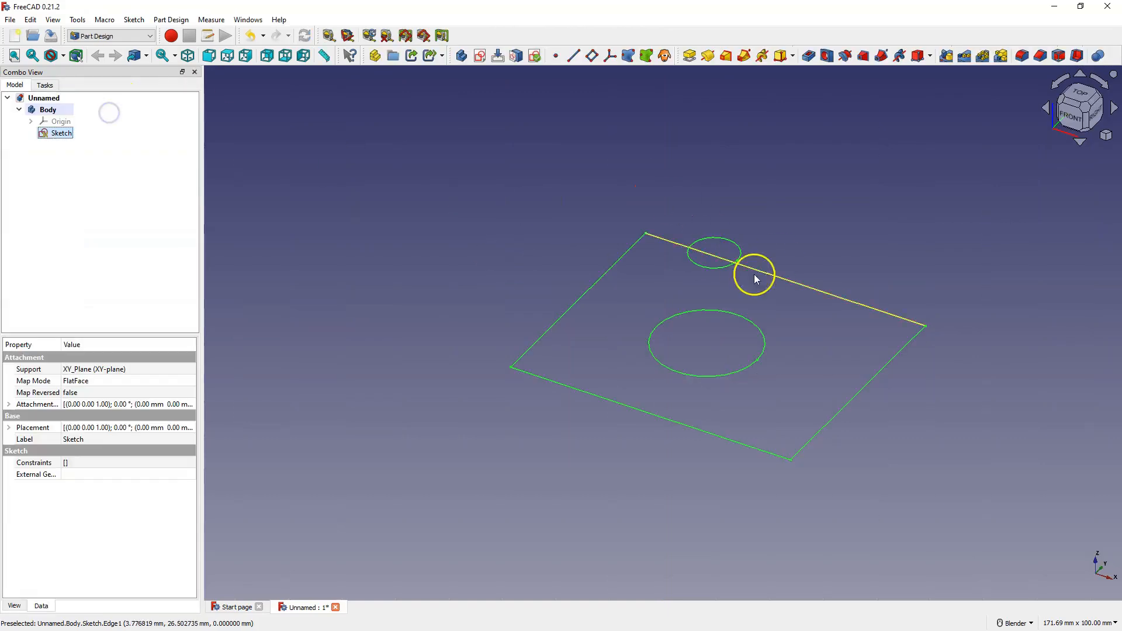
mouse_move(863, 153)
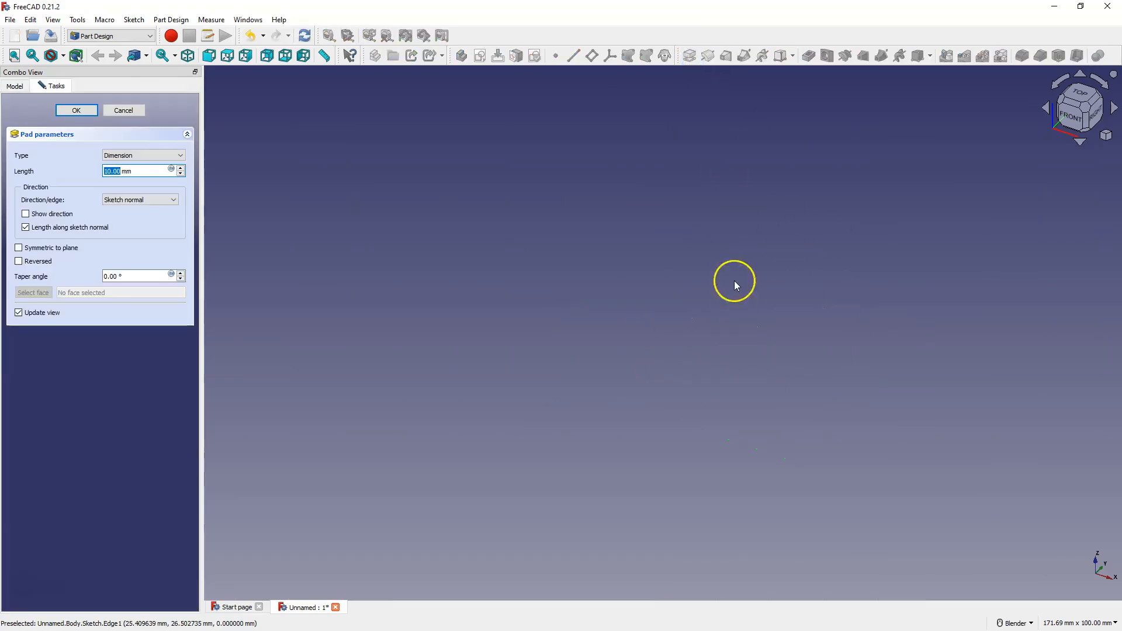
mouse_move(632, 386)
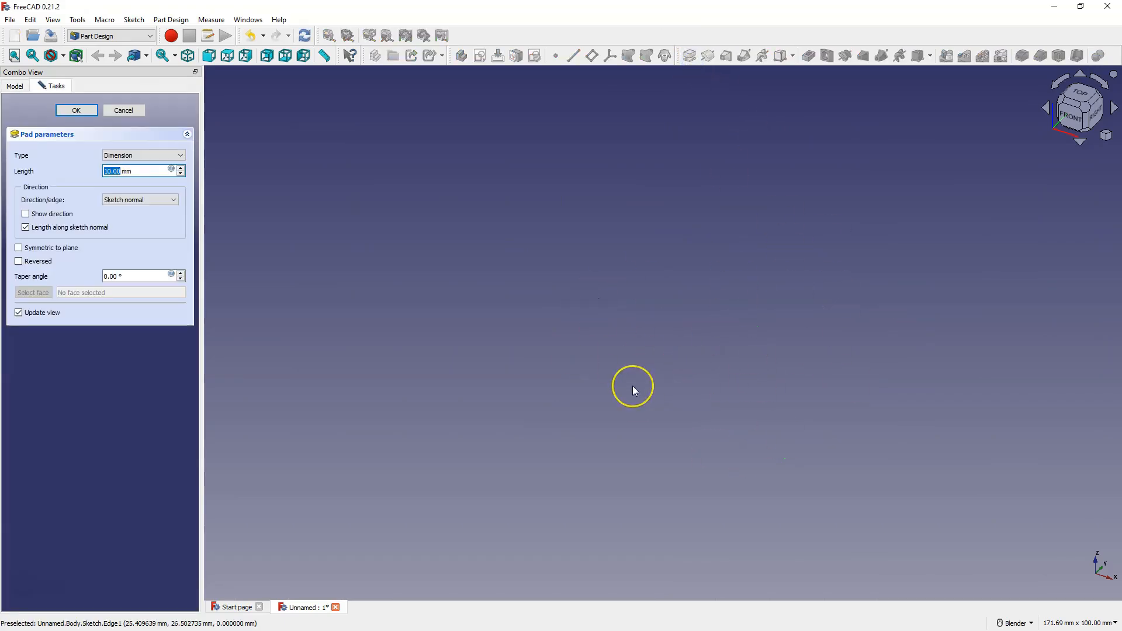
mouse_move(172, 214)
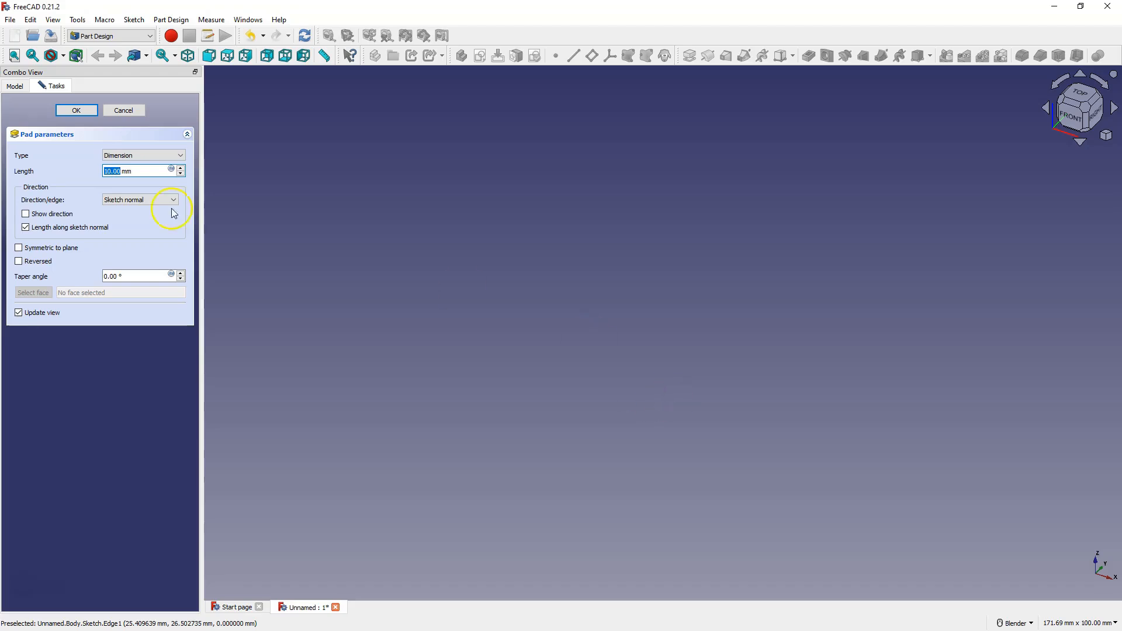
Cancel the empty pad and move the small circle fully inside the square's top-left corner
click(122, 109)
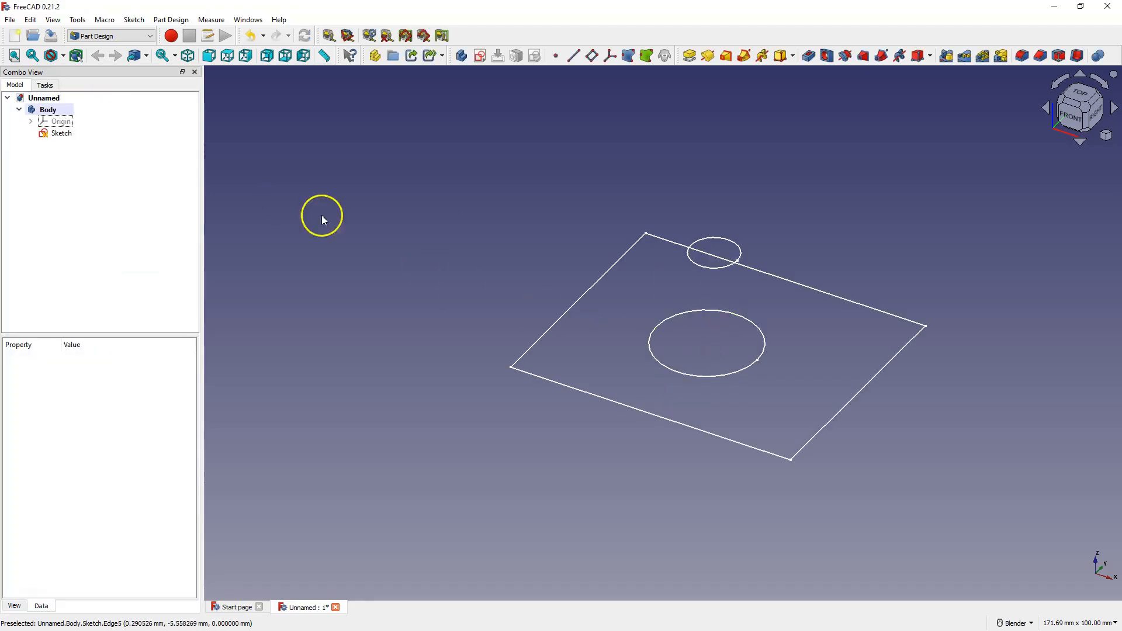
double_click(61, 133)
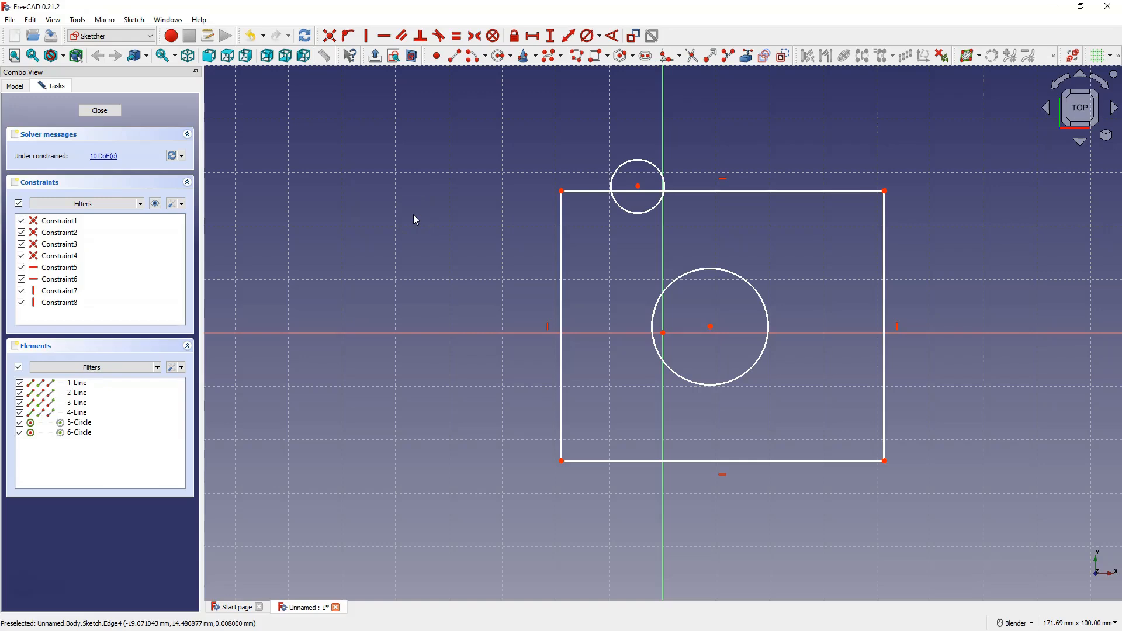
mouse_move(492, 238)
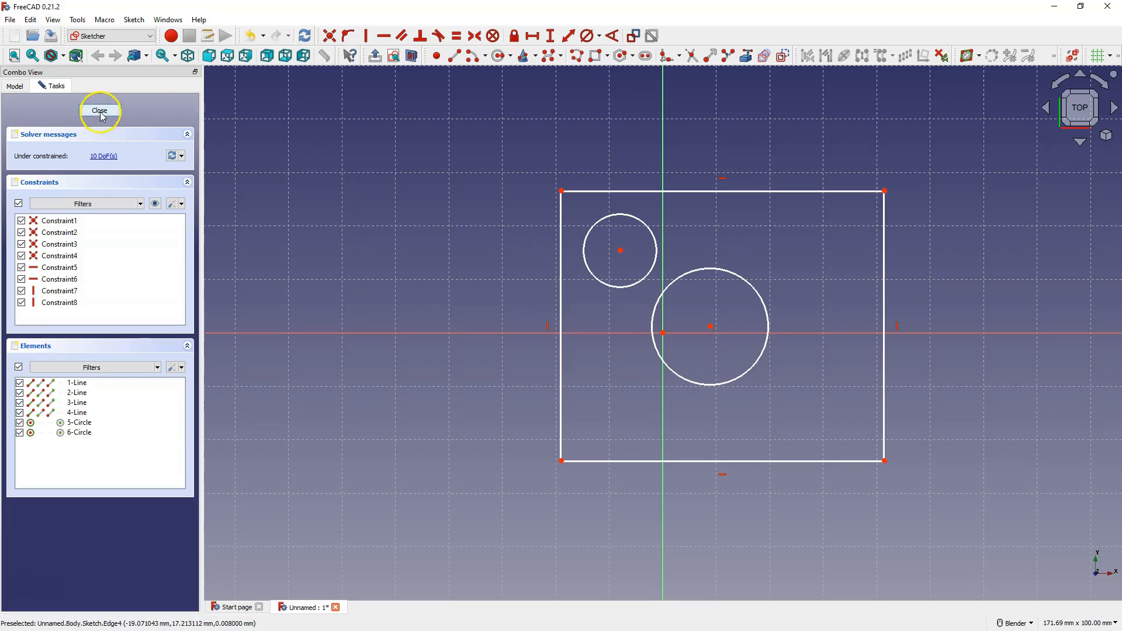
click(100, 110)
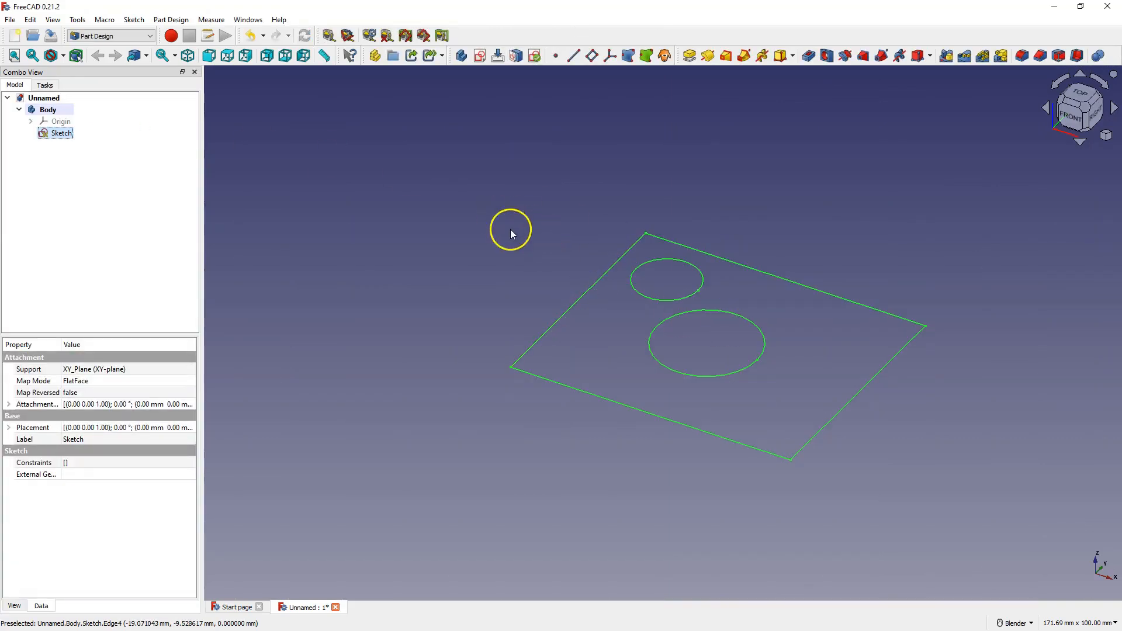
mouse_move(511, 223)
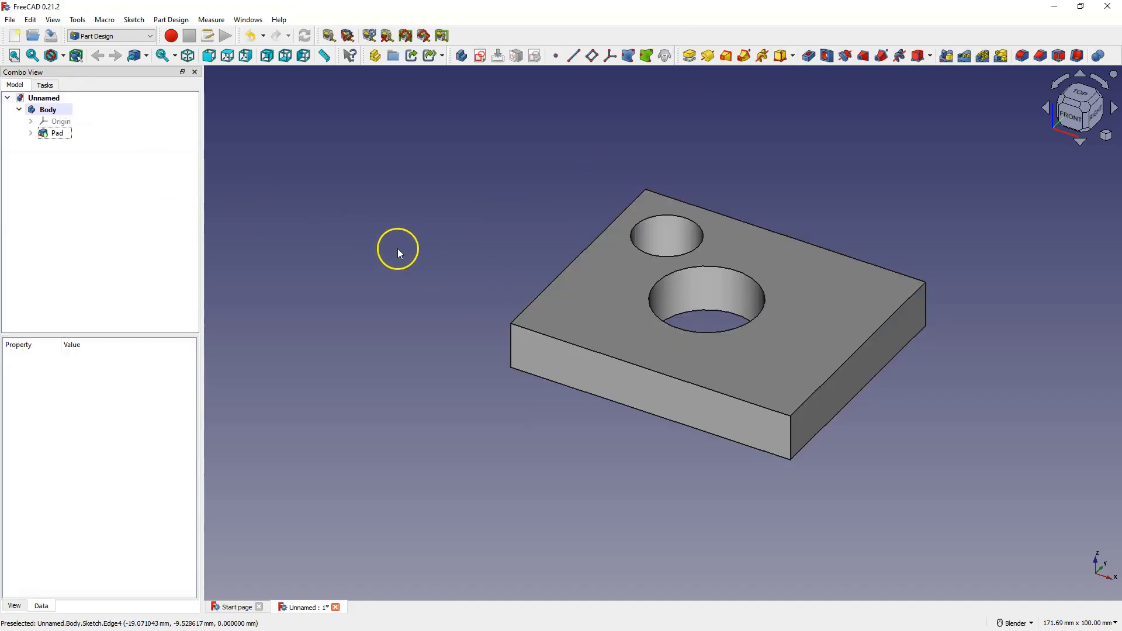
Sketch a rectangle along the plate top's right side and pad it into a raised block
click(829, 303)
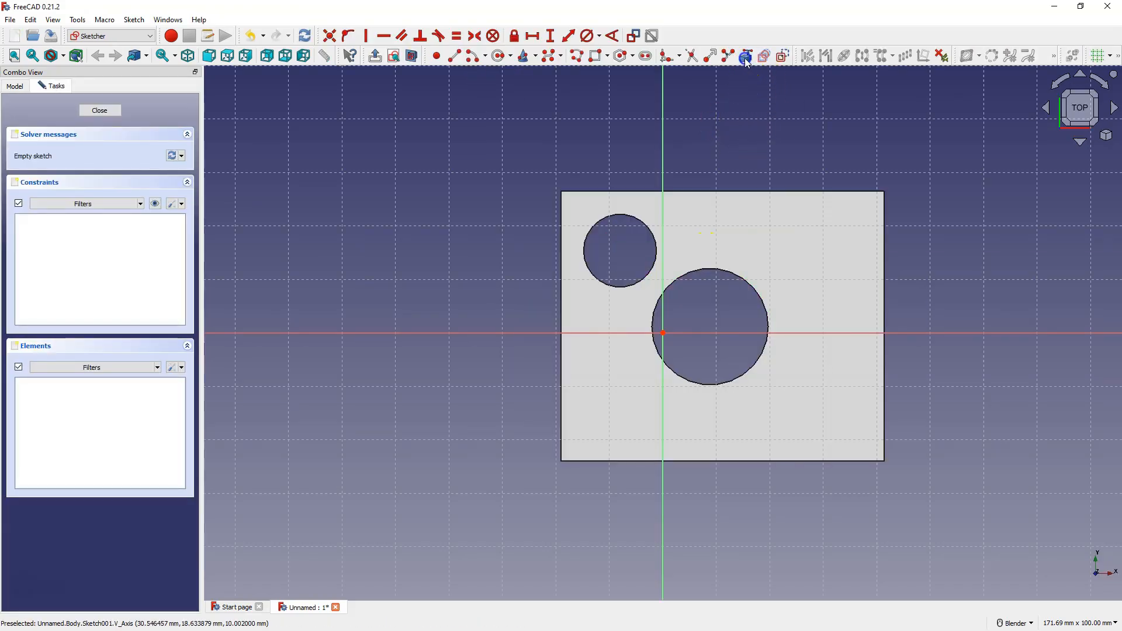
click(596, 55)
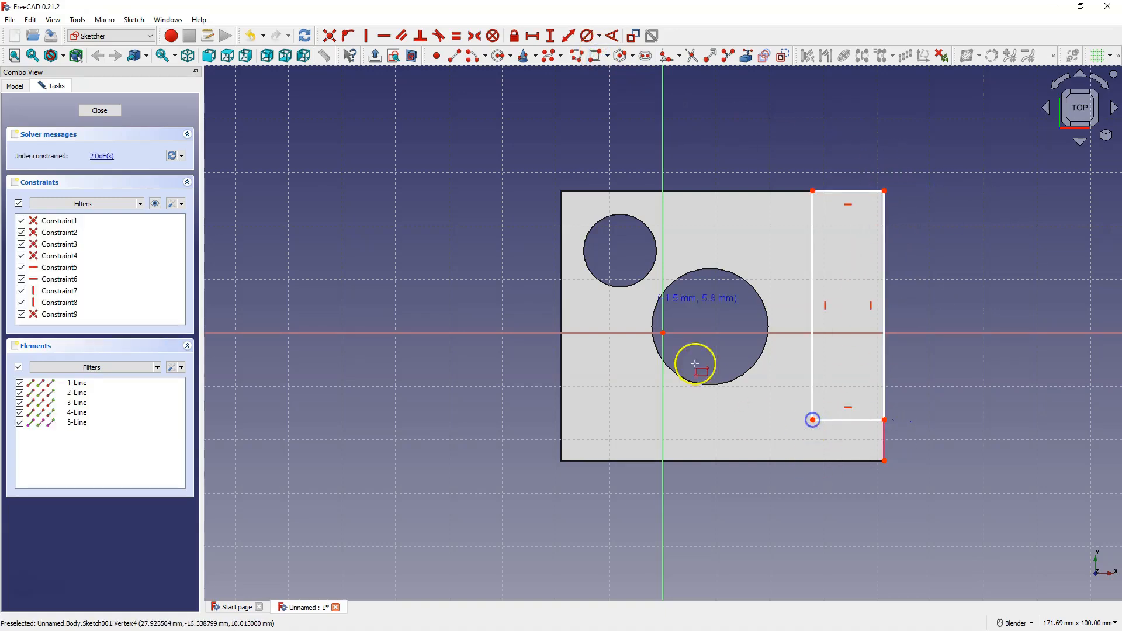
click(99, 110)
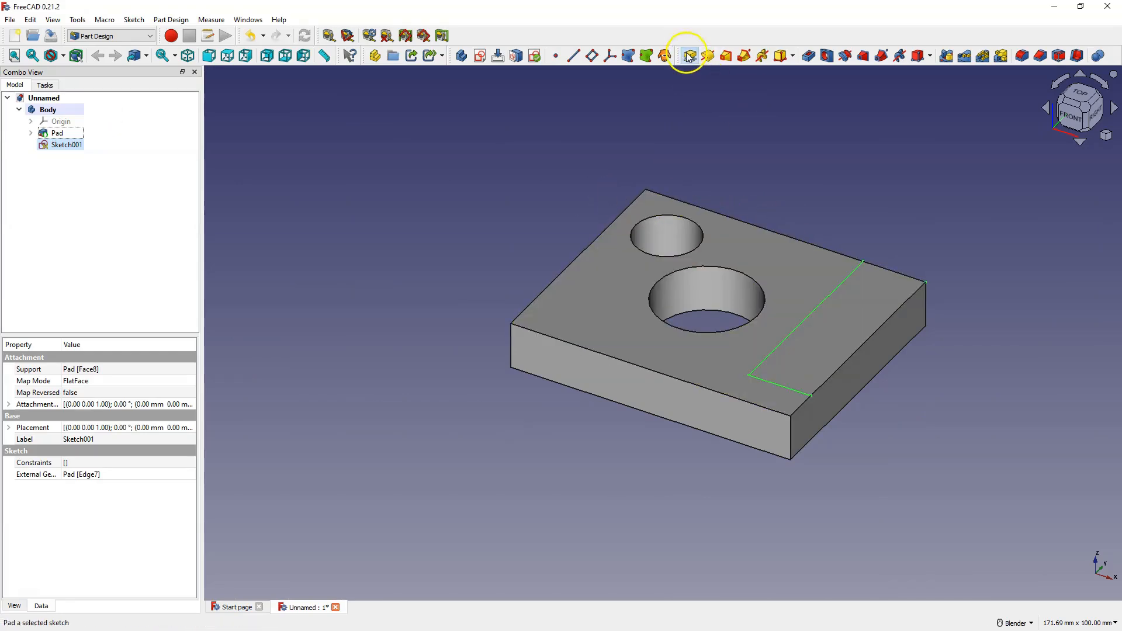
click(687, 55)
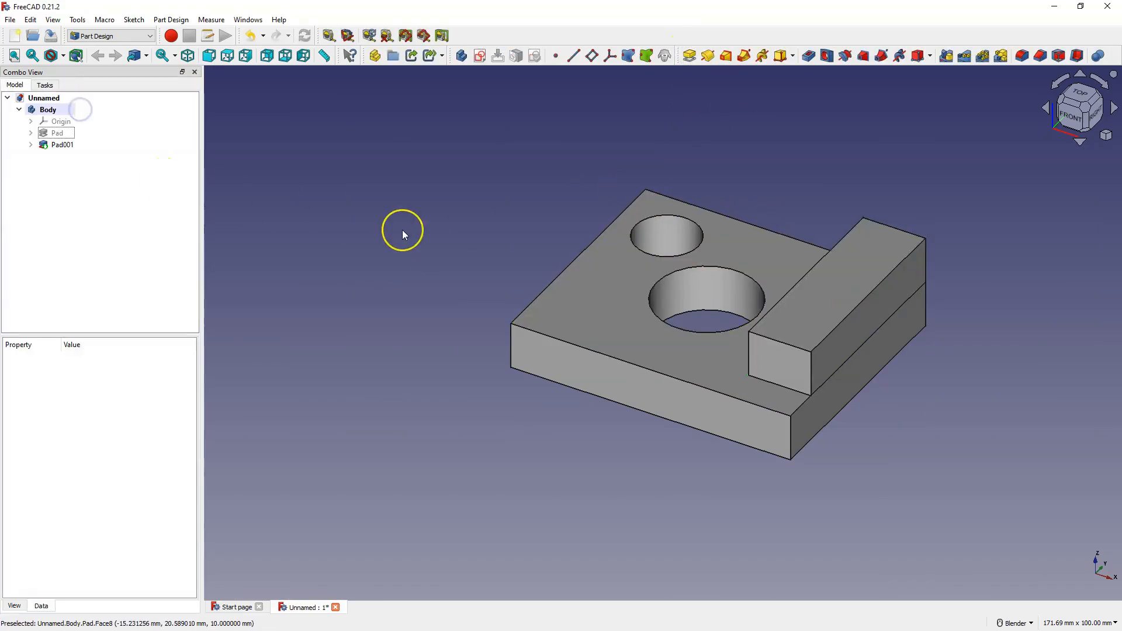
Sketch a circle on the raised block's top face and pad it into a cylindrical peg
click(63, 144)
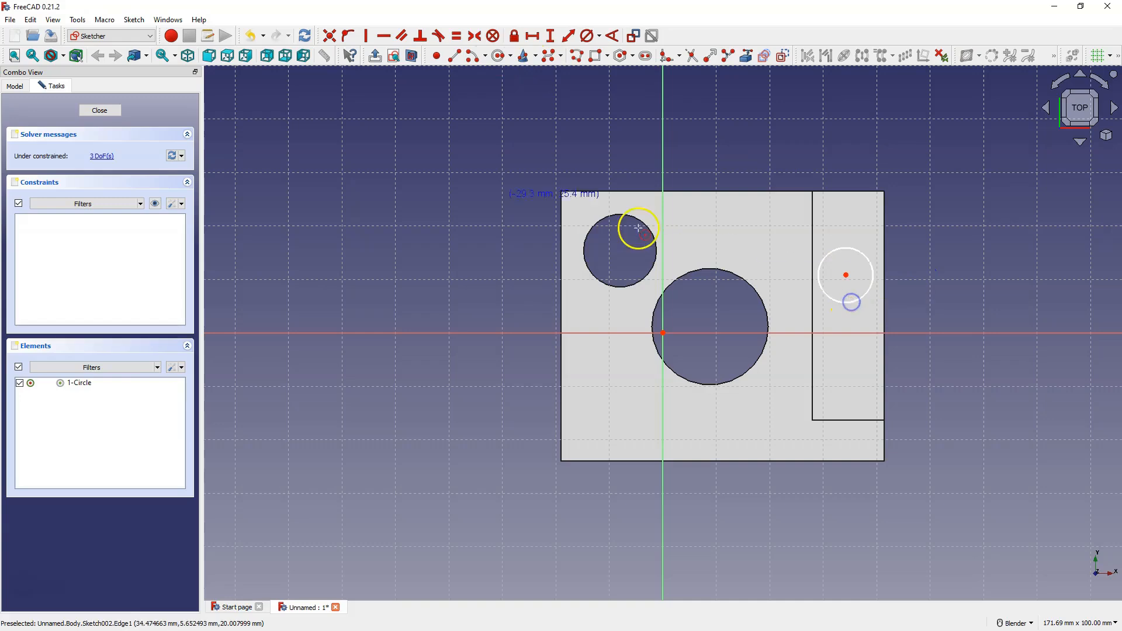
click(99, 110)
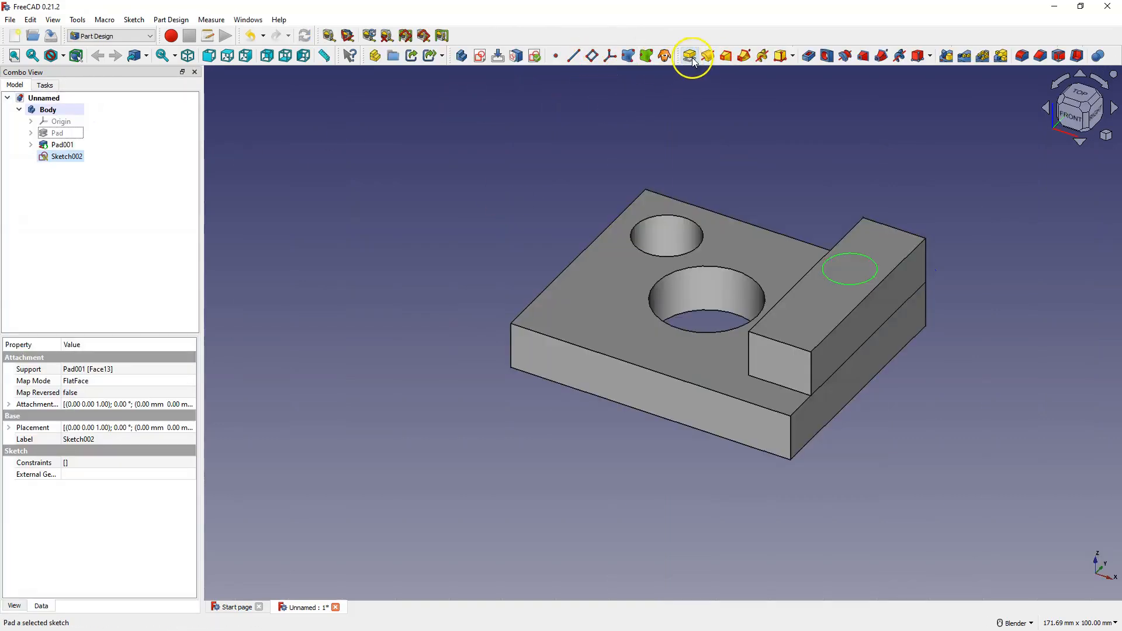
click(689, 55)
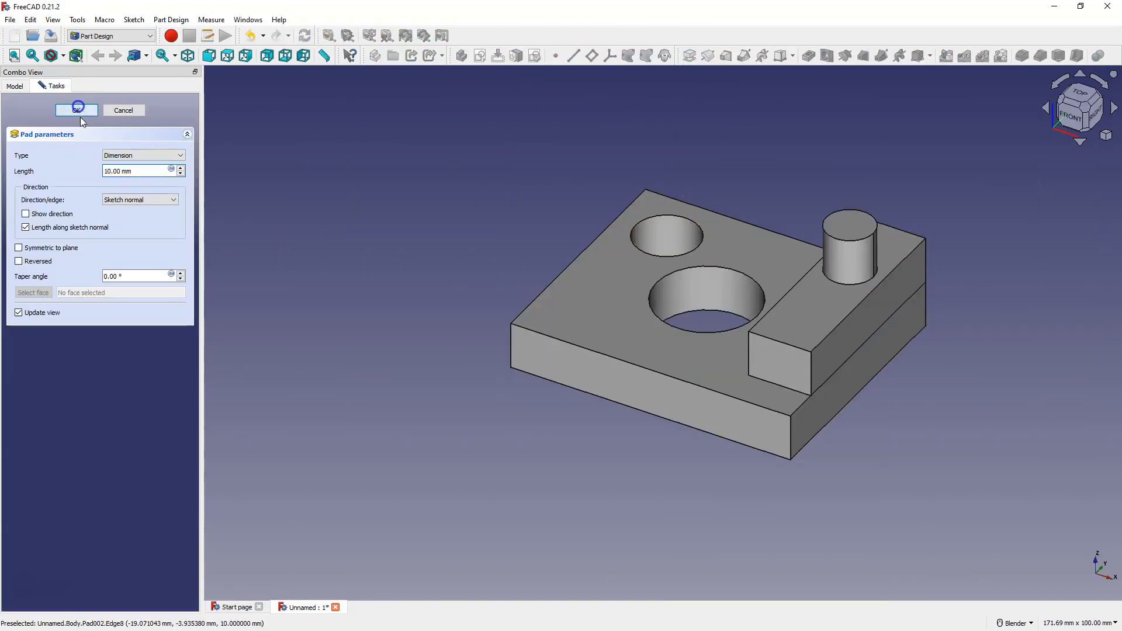
click(76, 110)
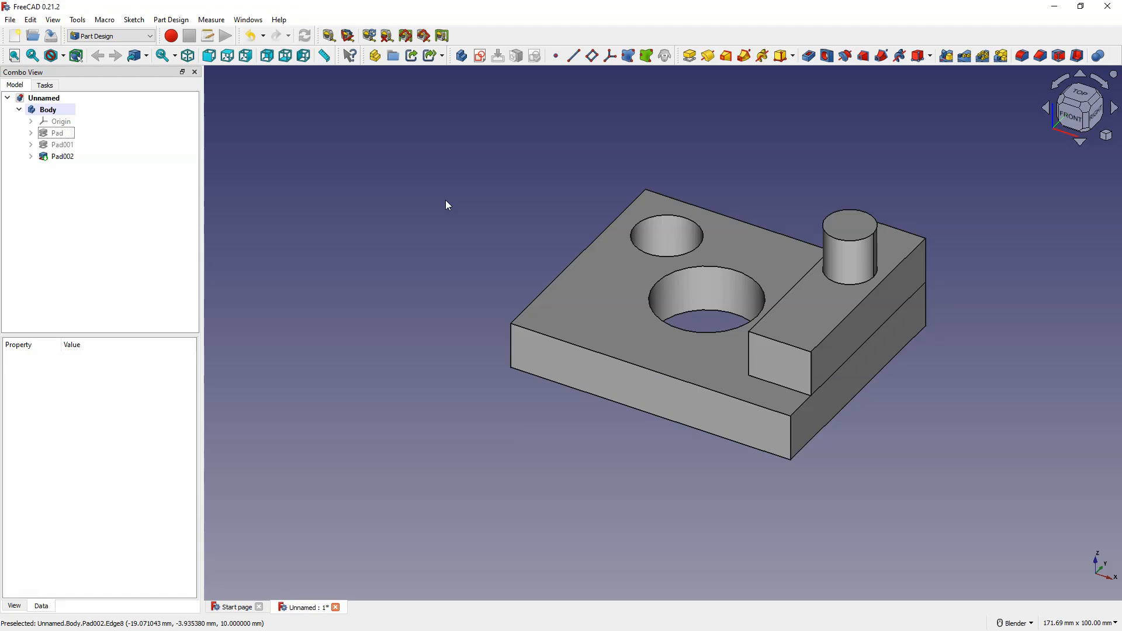
click(56, 134)
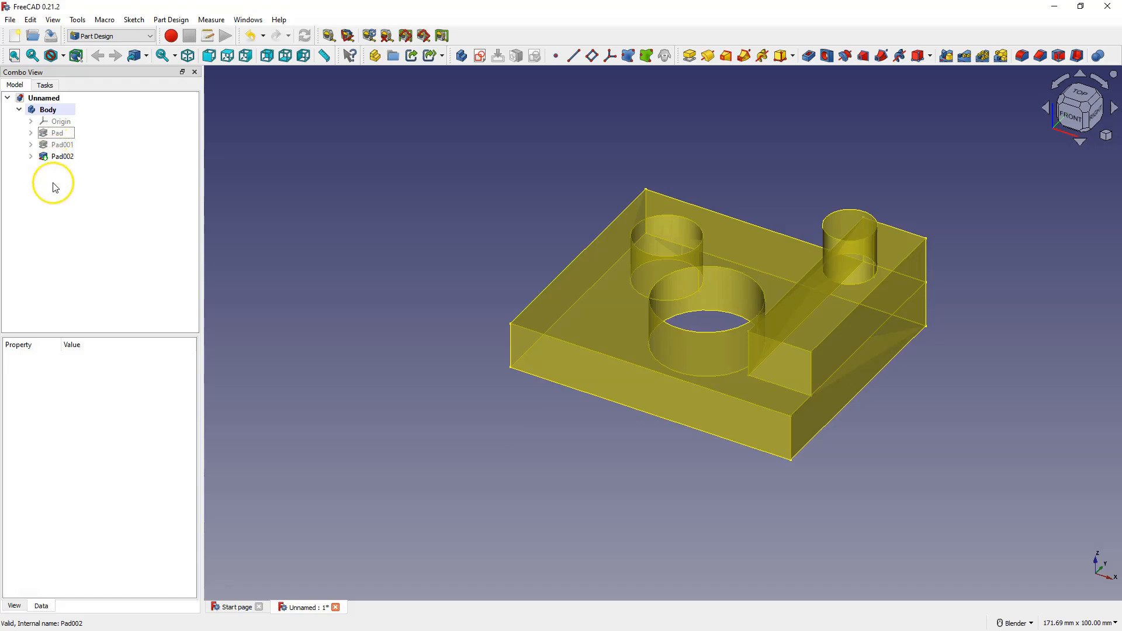
click(61, 121)
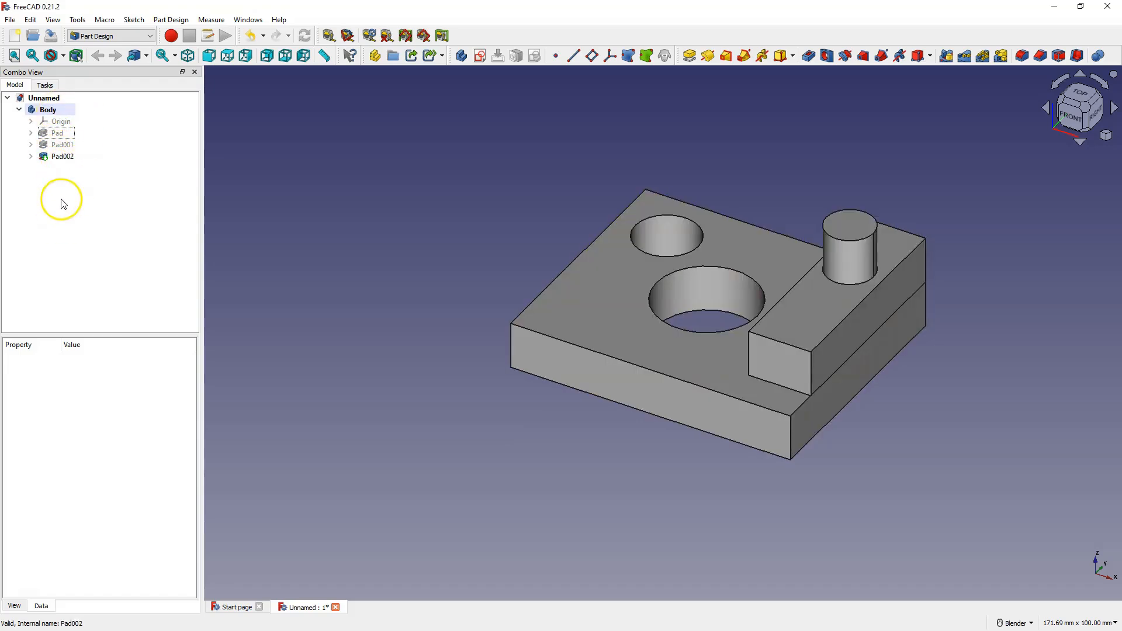
mouse_move(82, 199)
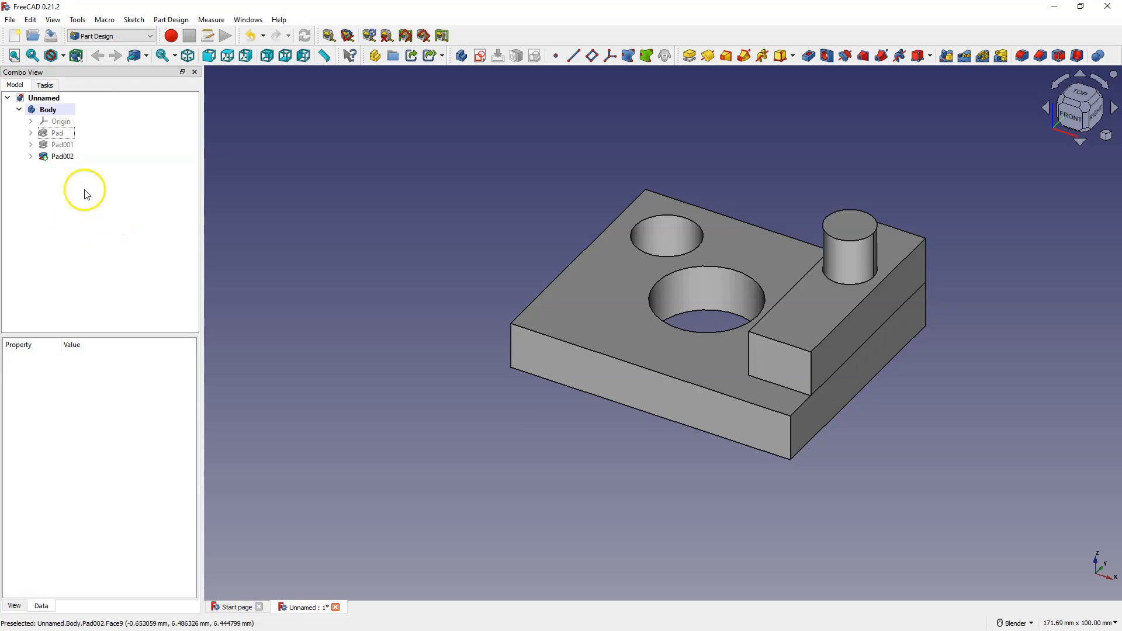
click(56, 133)
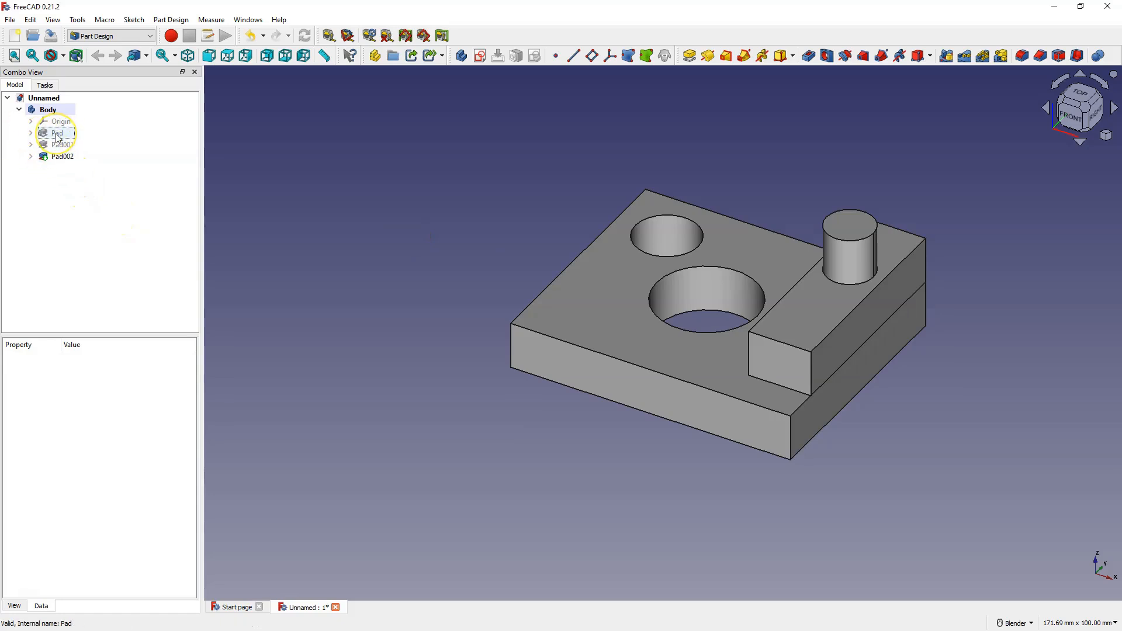
Change the base pad length to 33 mm and expand it to reveal its sketch
double_click(57, 134)
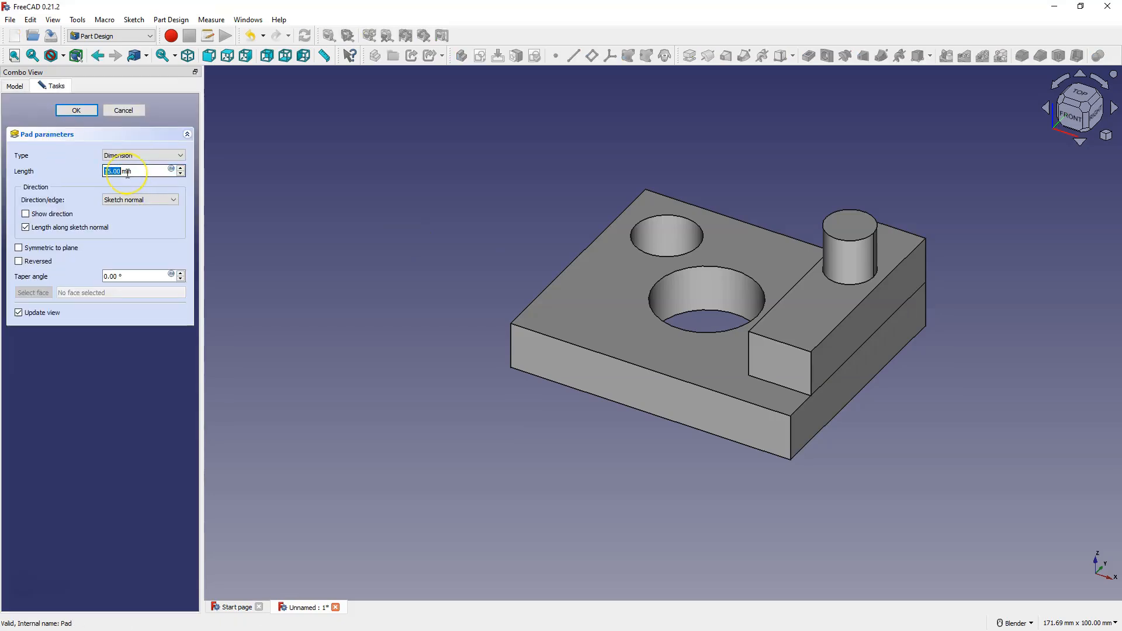
text(33)
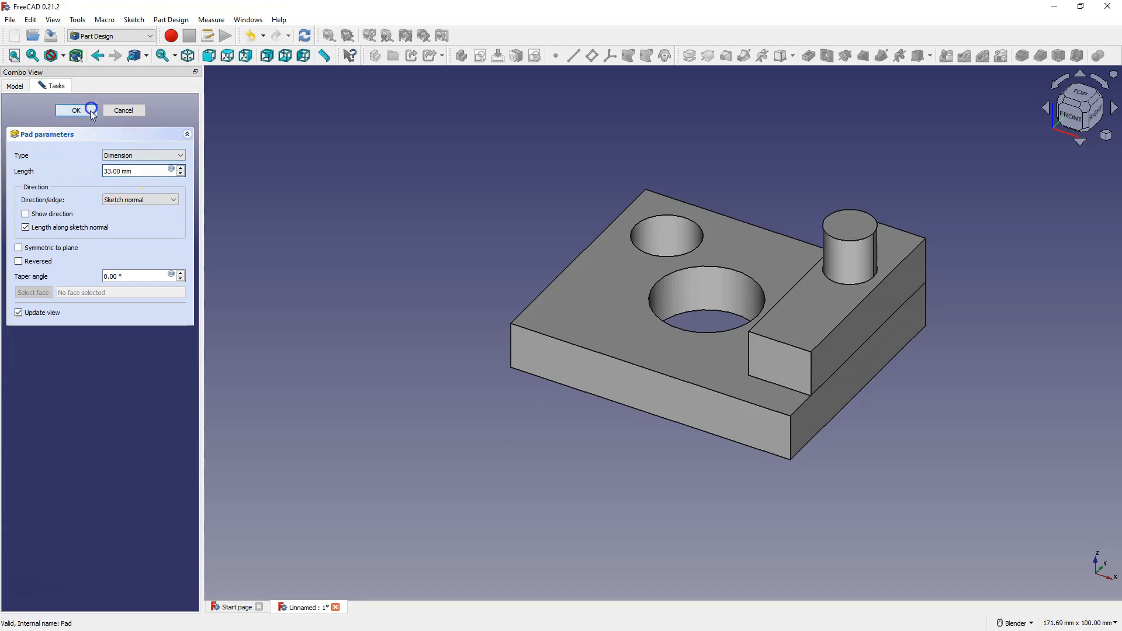
click(76, 111)
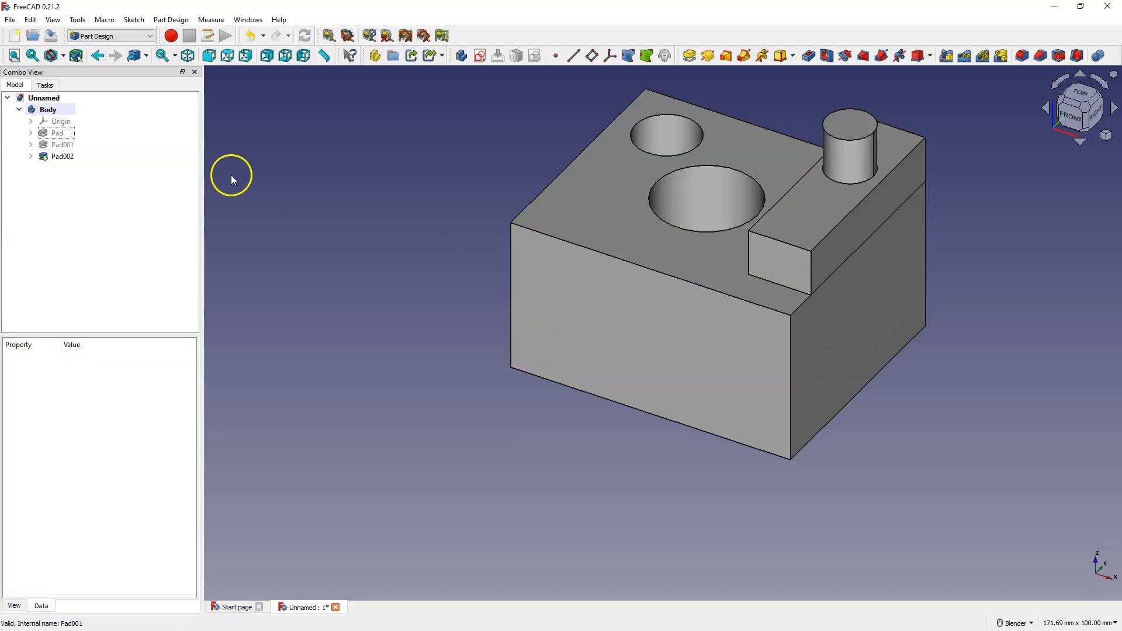
click(31, 133)
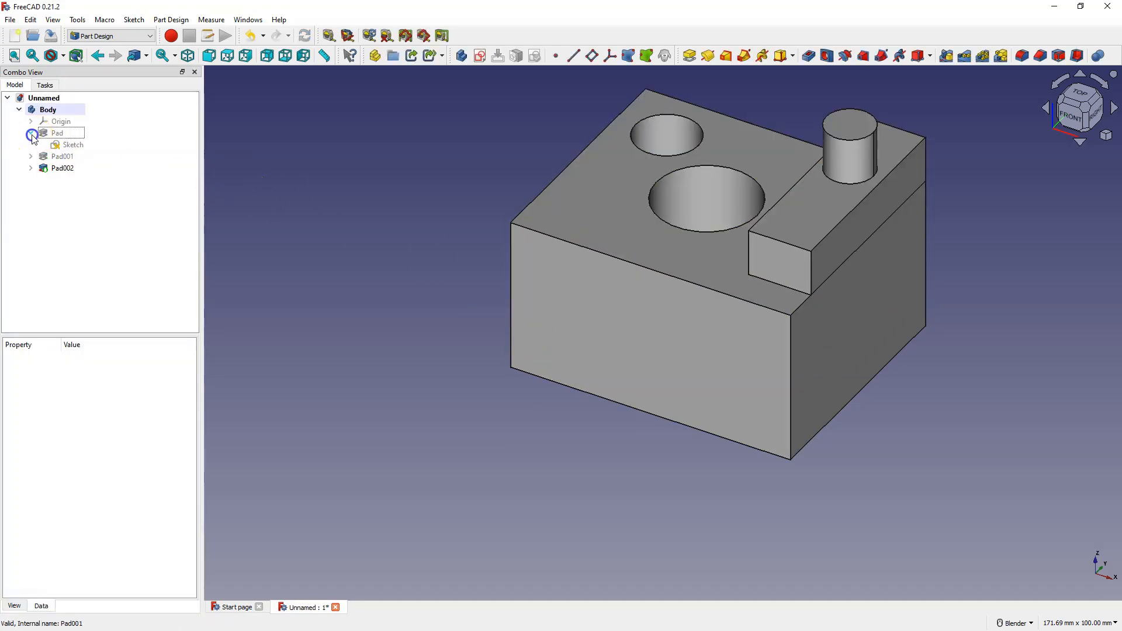
Reopen the base plate sketch and enlarge its outline to lengthen the block
double_click(56, 133)
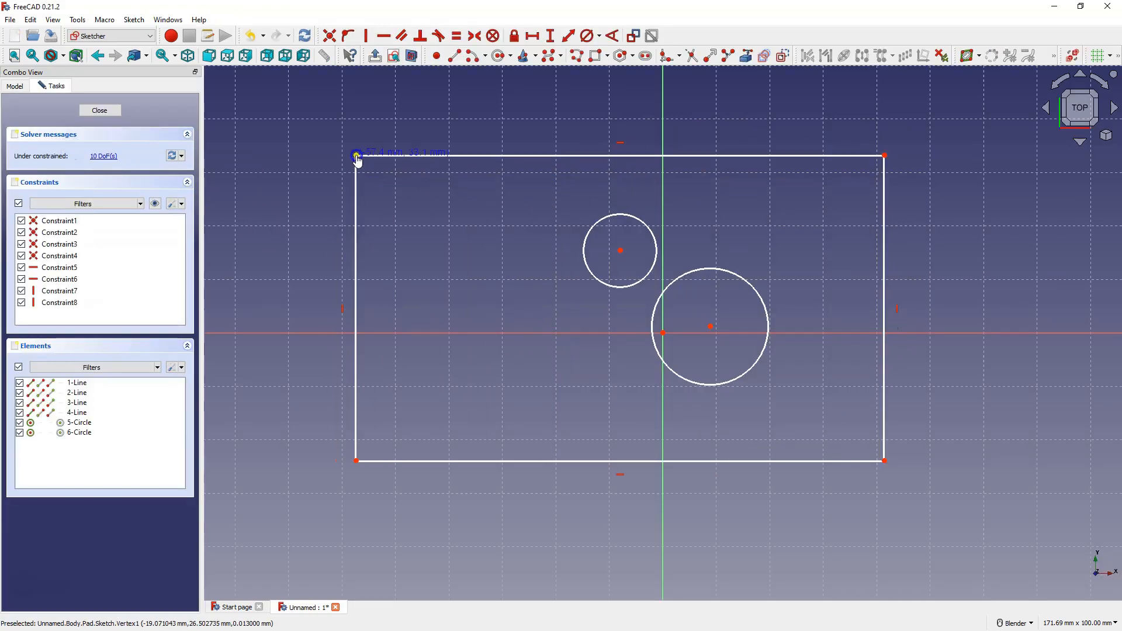
click(99, 110)
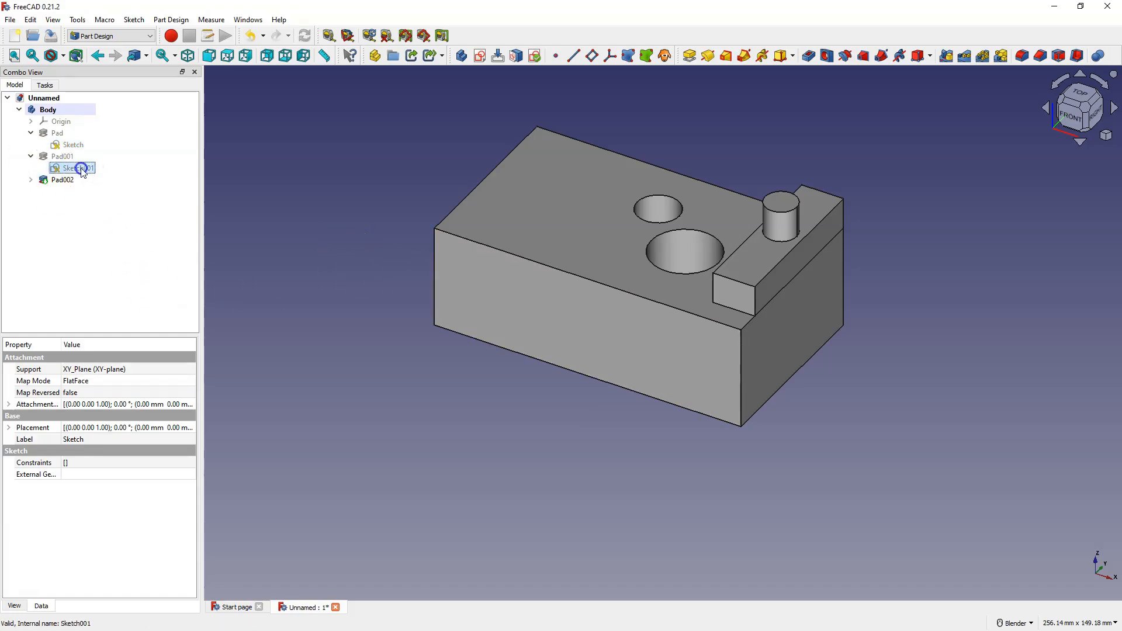
Edit Sketch001 so the raised block widens to the large hole, then close it
double_click(75, 167)
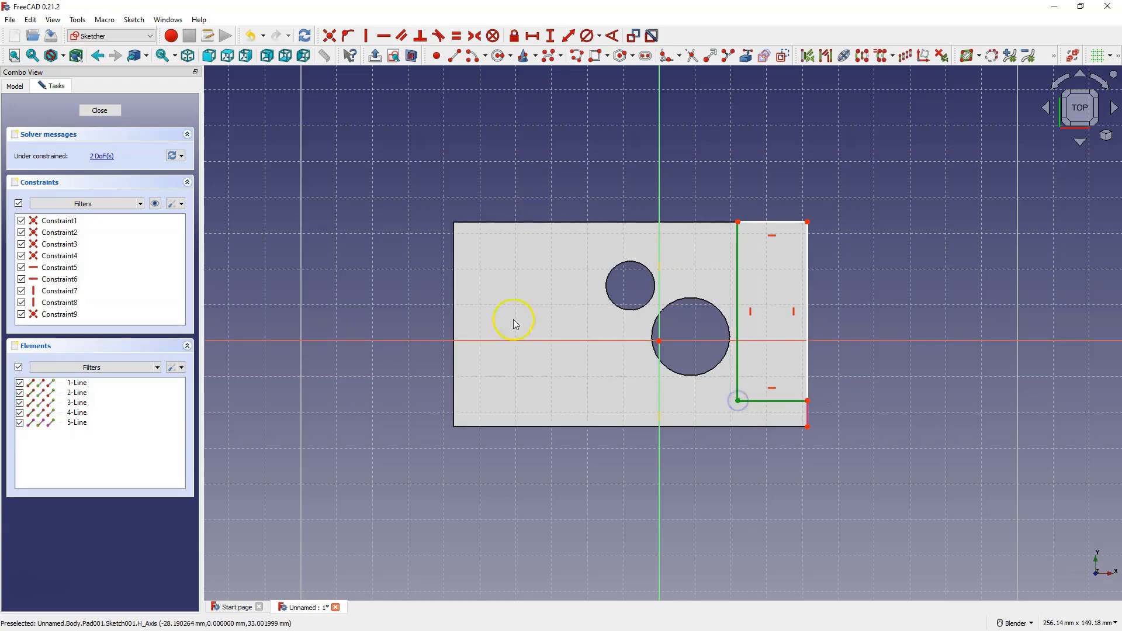
click(99, 111)
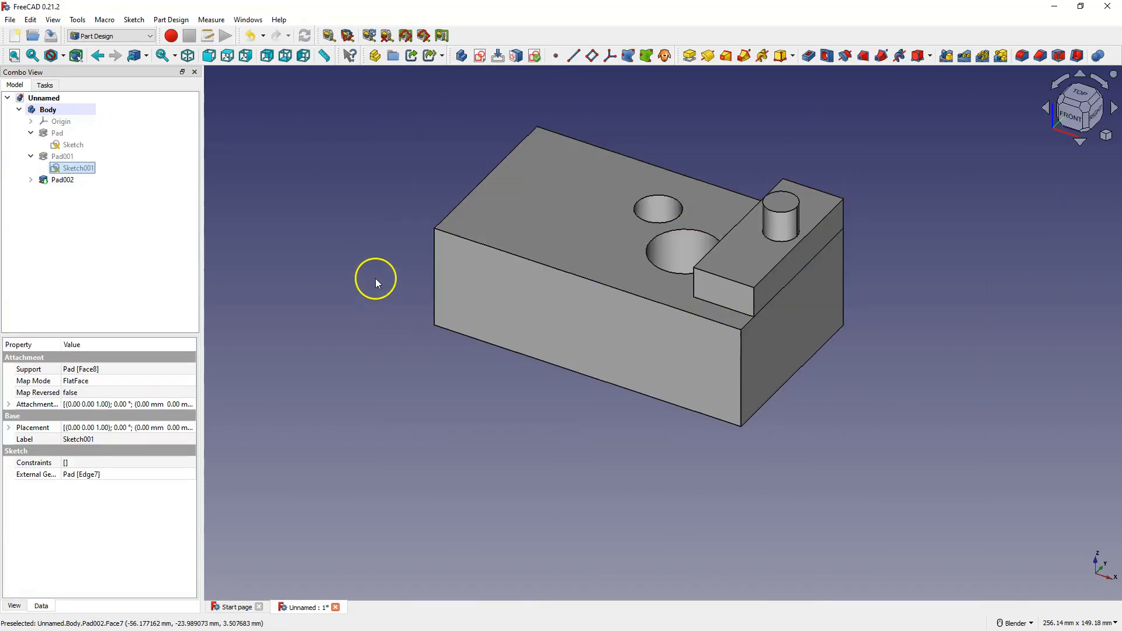
mouse_move(245, 252)
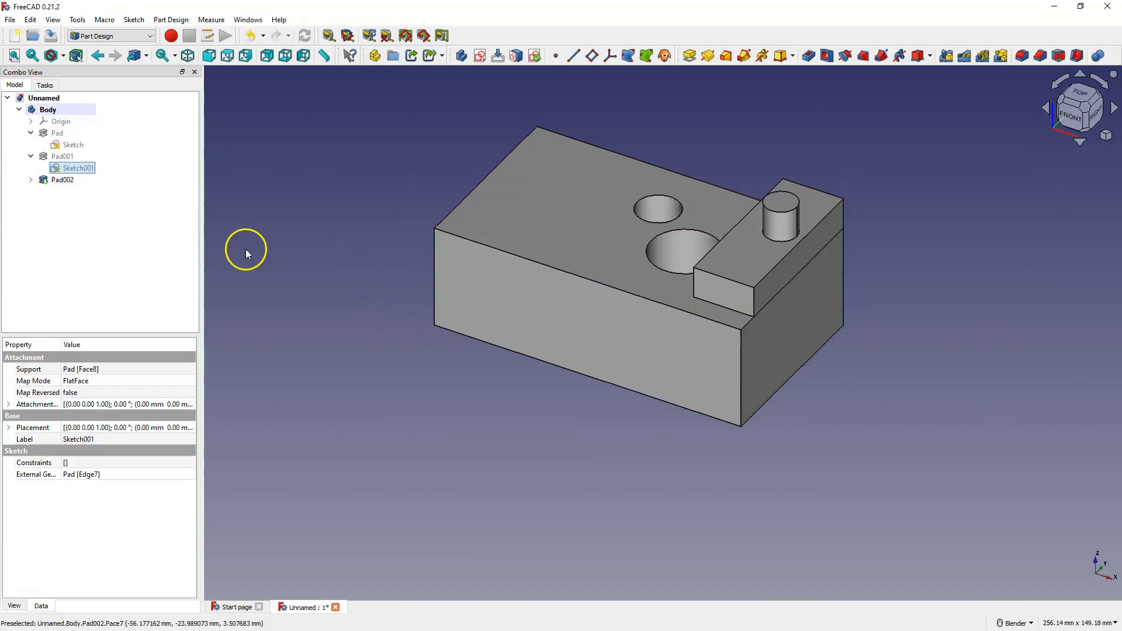
Open the base plate's Sketch in the Sketcher, review it, and close editing
double_click(77, 168)
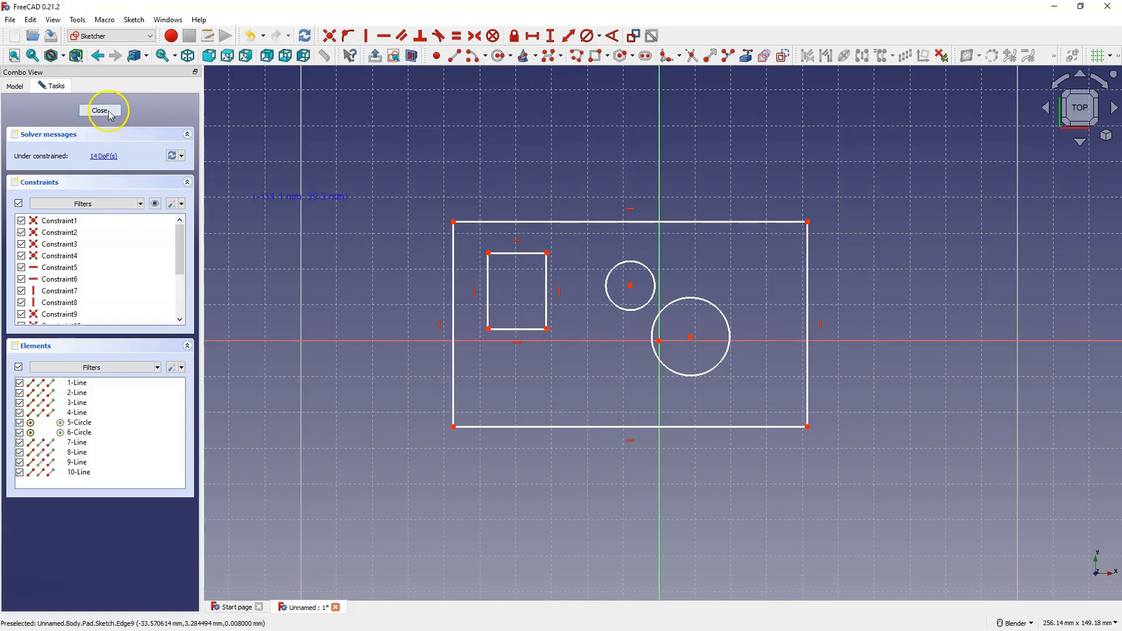
click(100, 111)
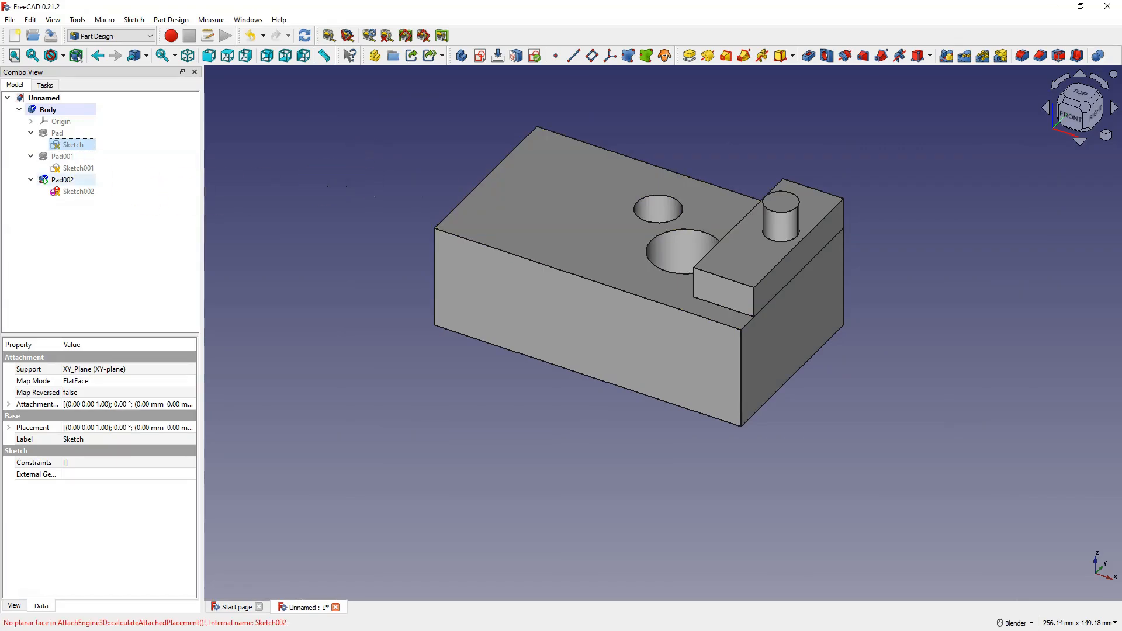
mouse_move(60, 201)
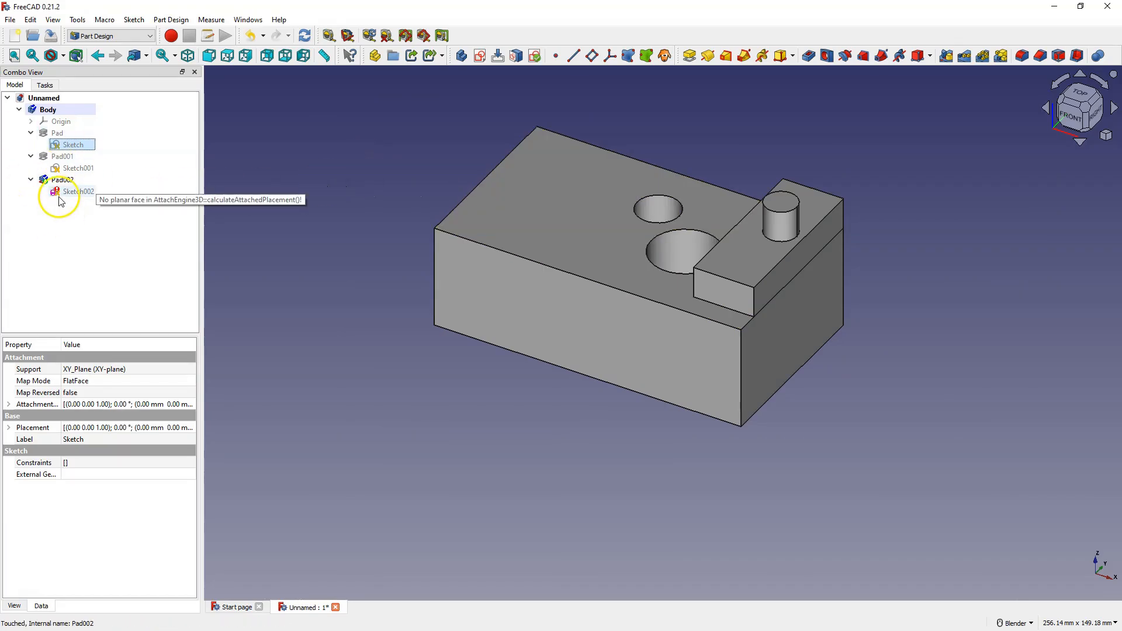
click(48, 109)
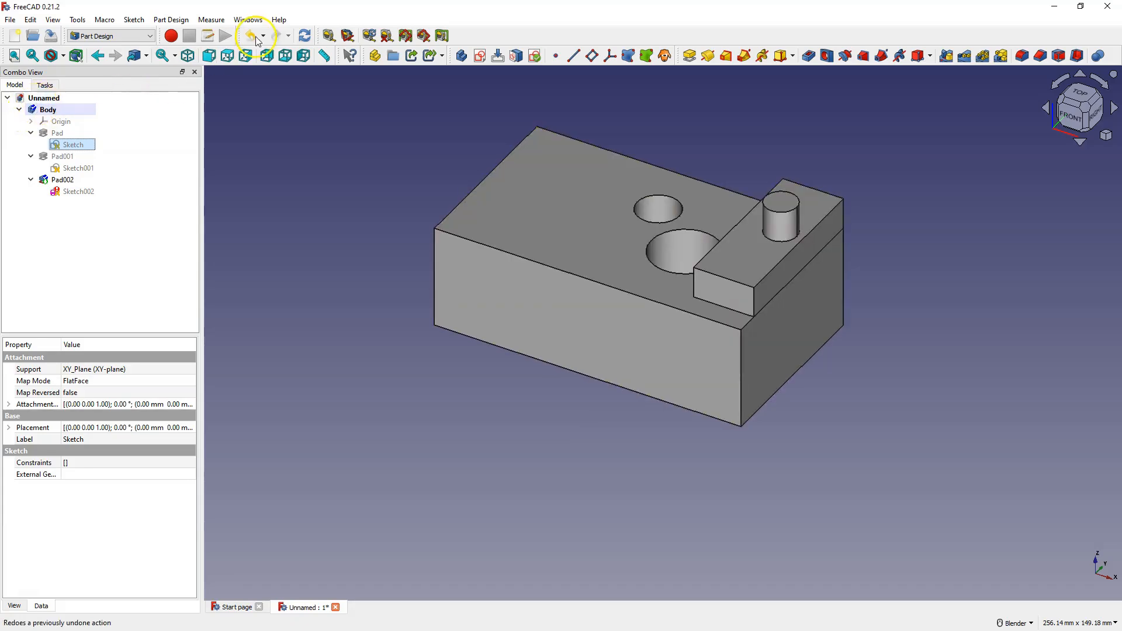
click(247, 36)
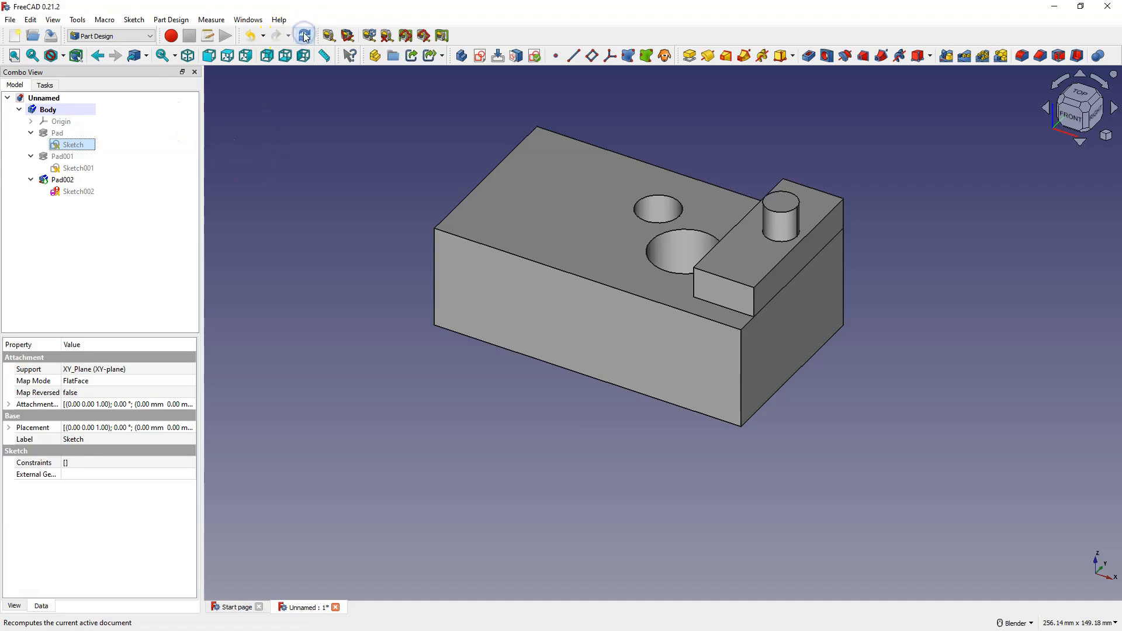
click(303, 36)
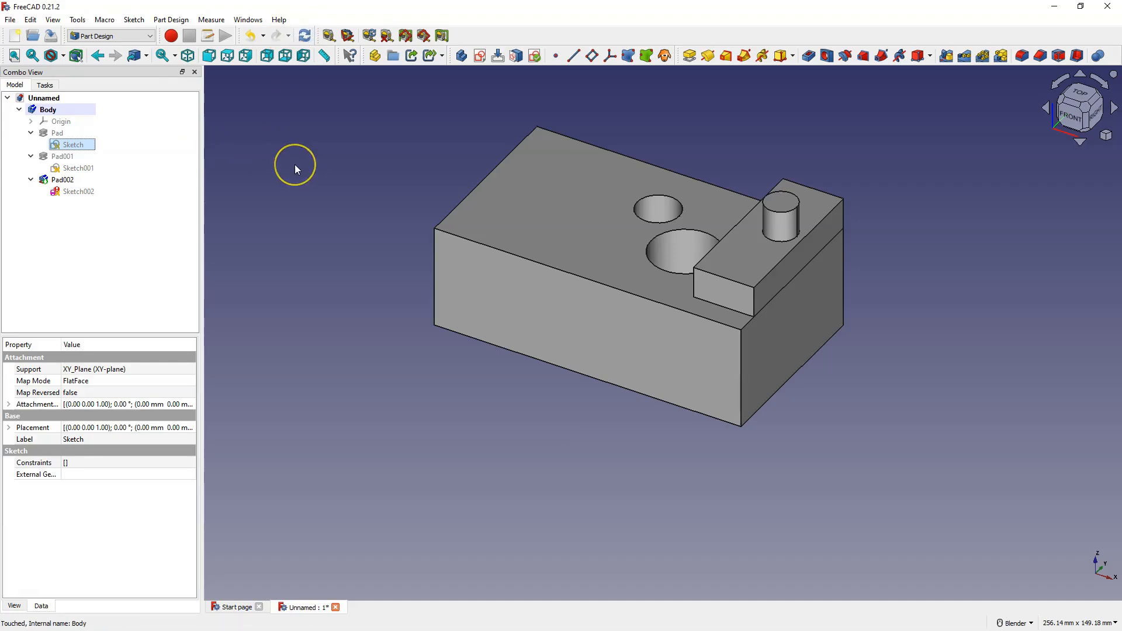
mouse_move(296, 169)
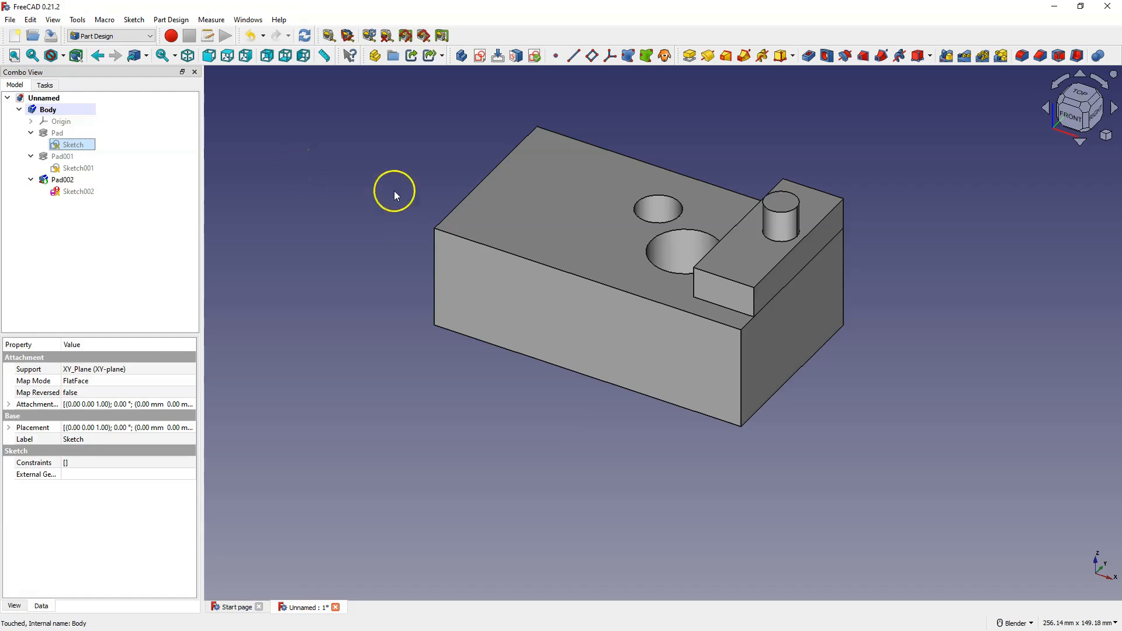
mouse_move(430, 257)
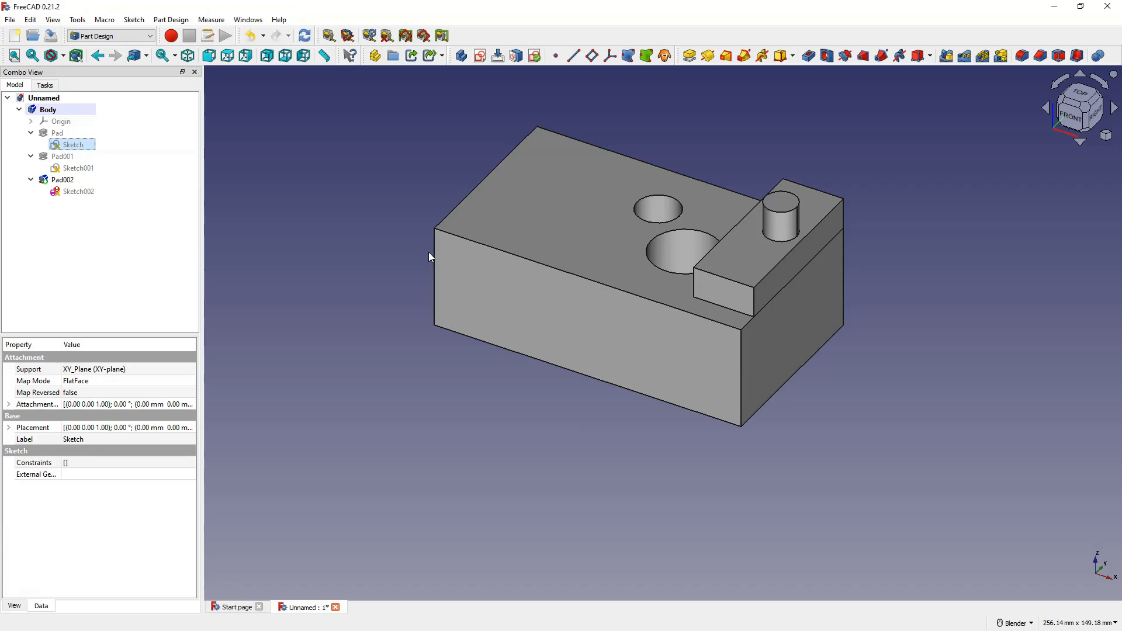
Recompute the model to clear Sketch002's attachment error, then select and deselect the body
click(350, 290)
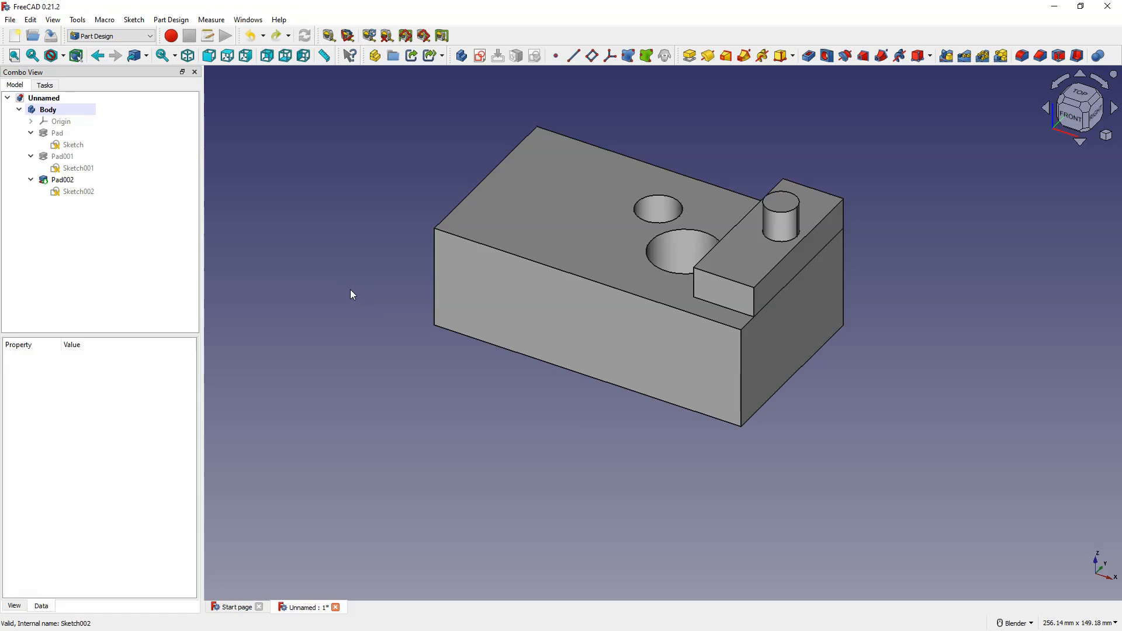
mouse_move(397, 236)
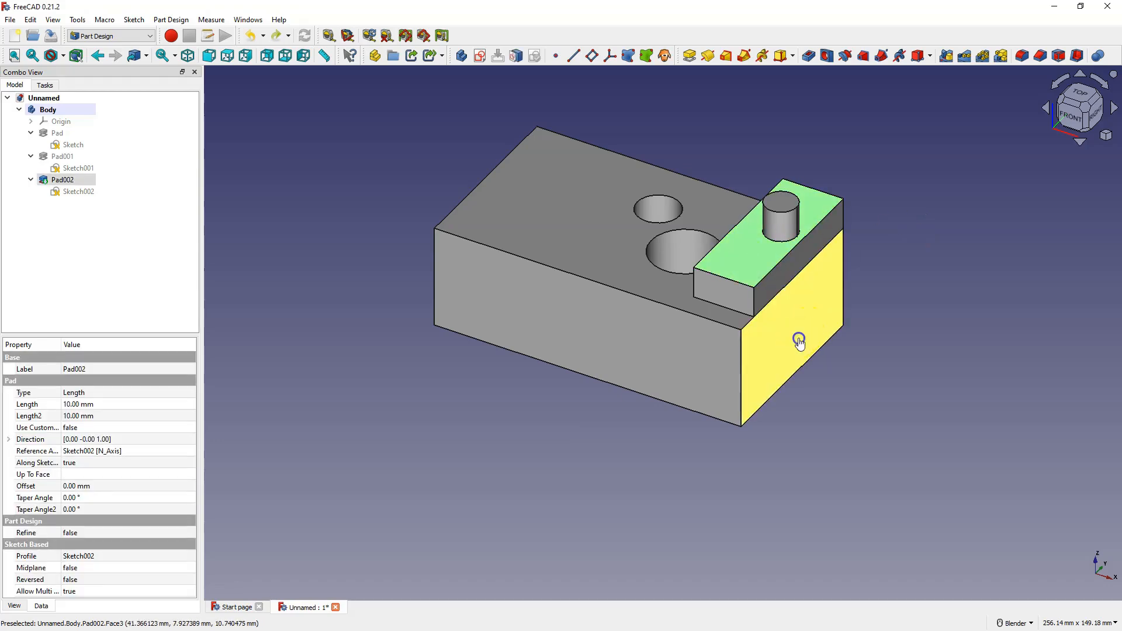
mouse_move(827, 306)
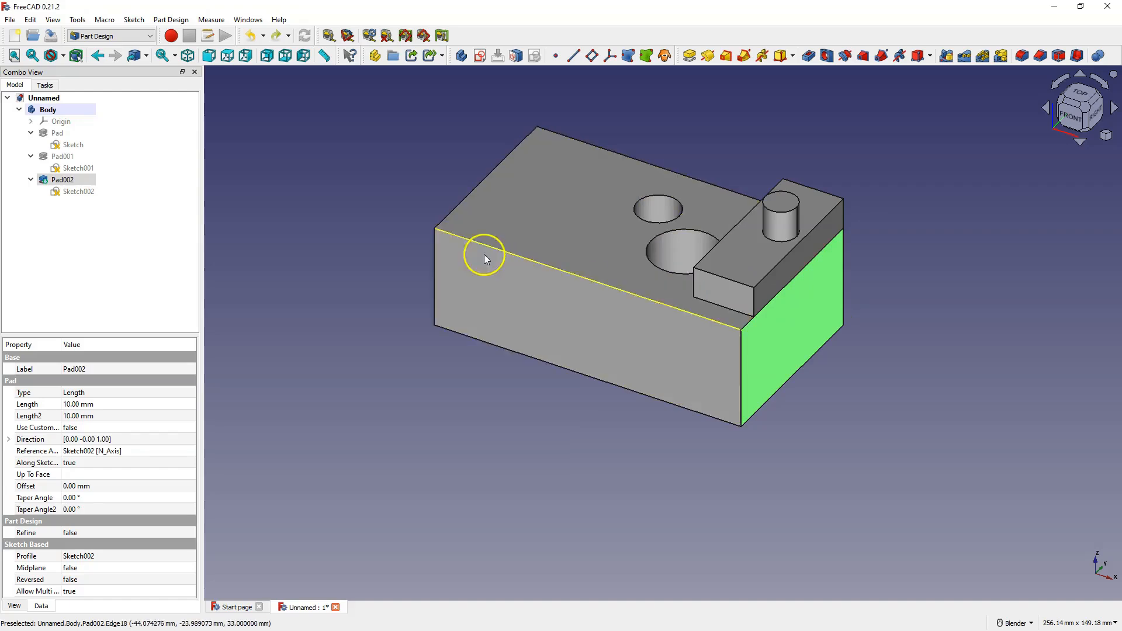
click(48, 109)
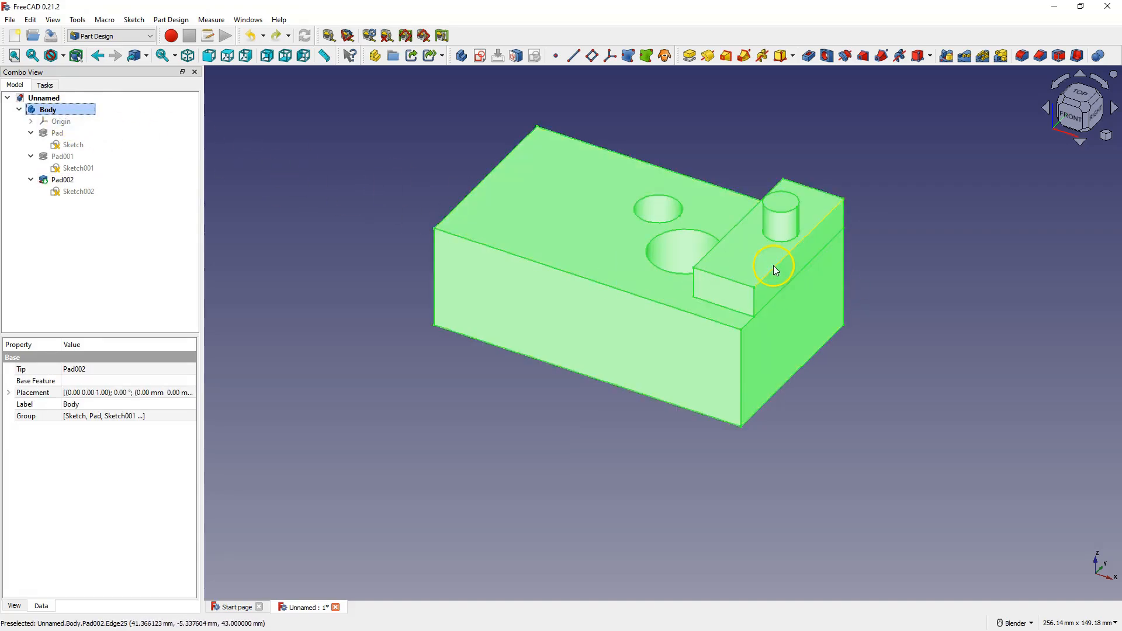
click(947, 271)
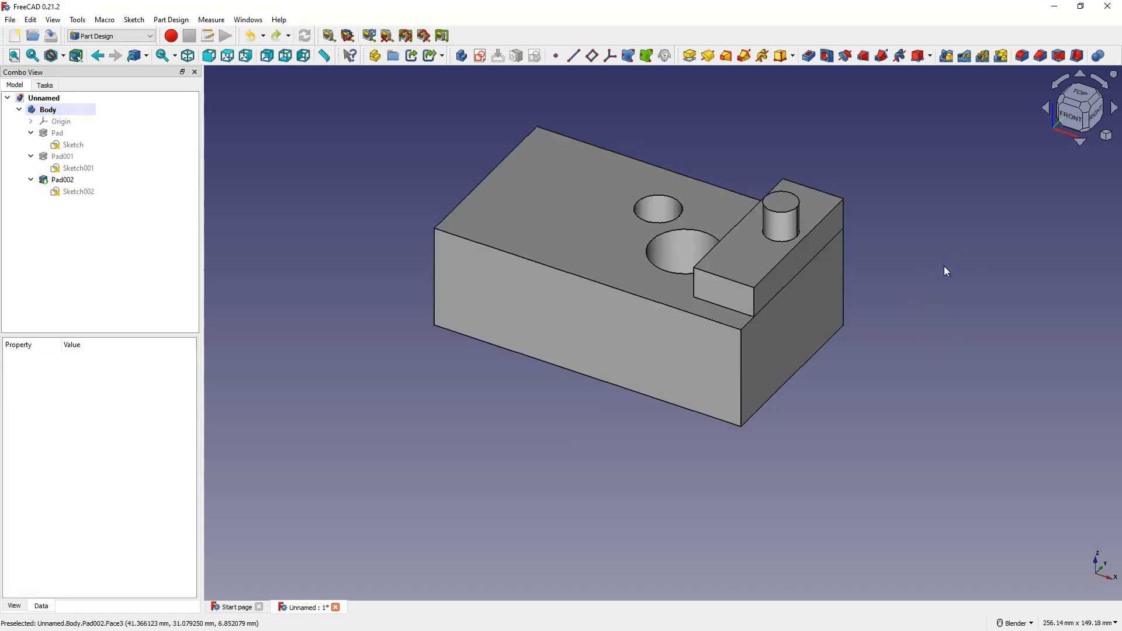
mouse_move(269, 296)
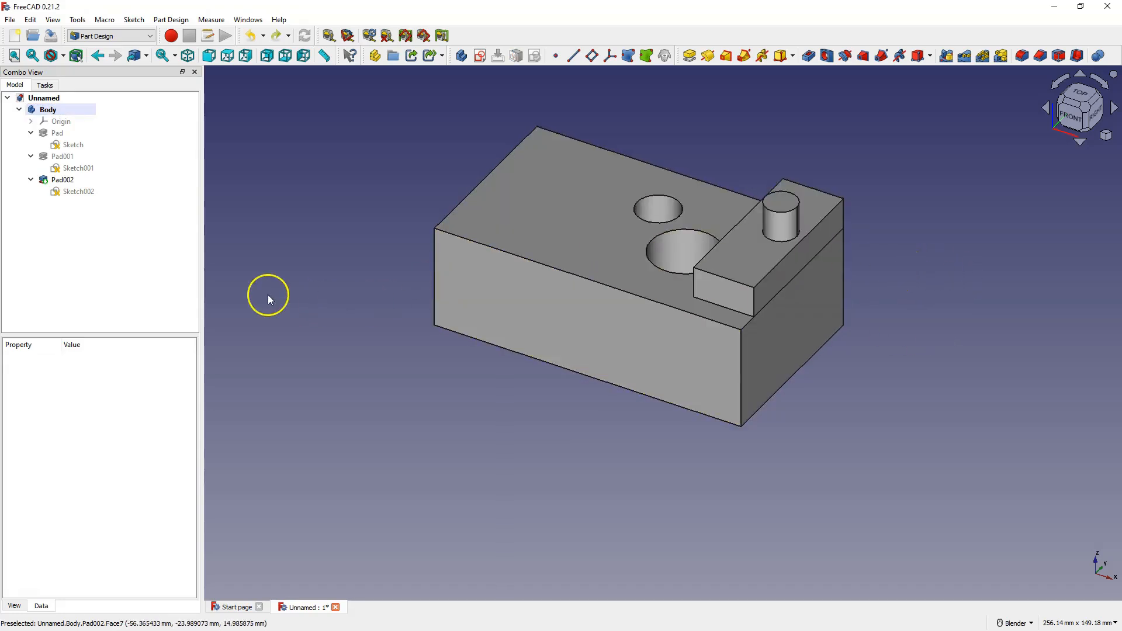
click(62, 179)
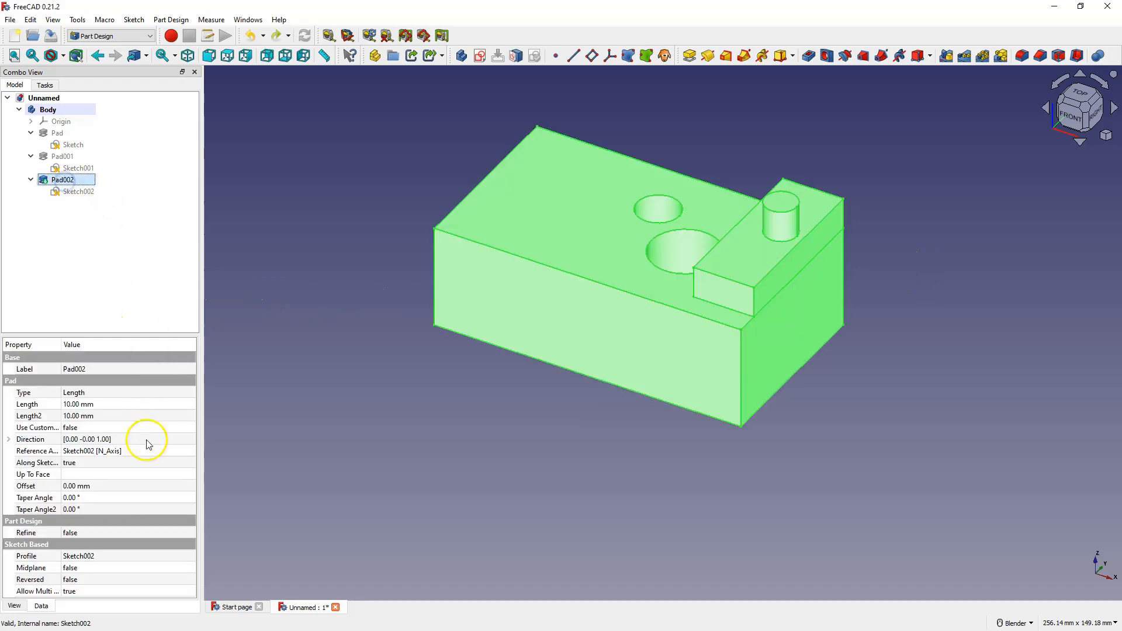
mouse_move(84, 532)
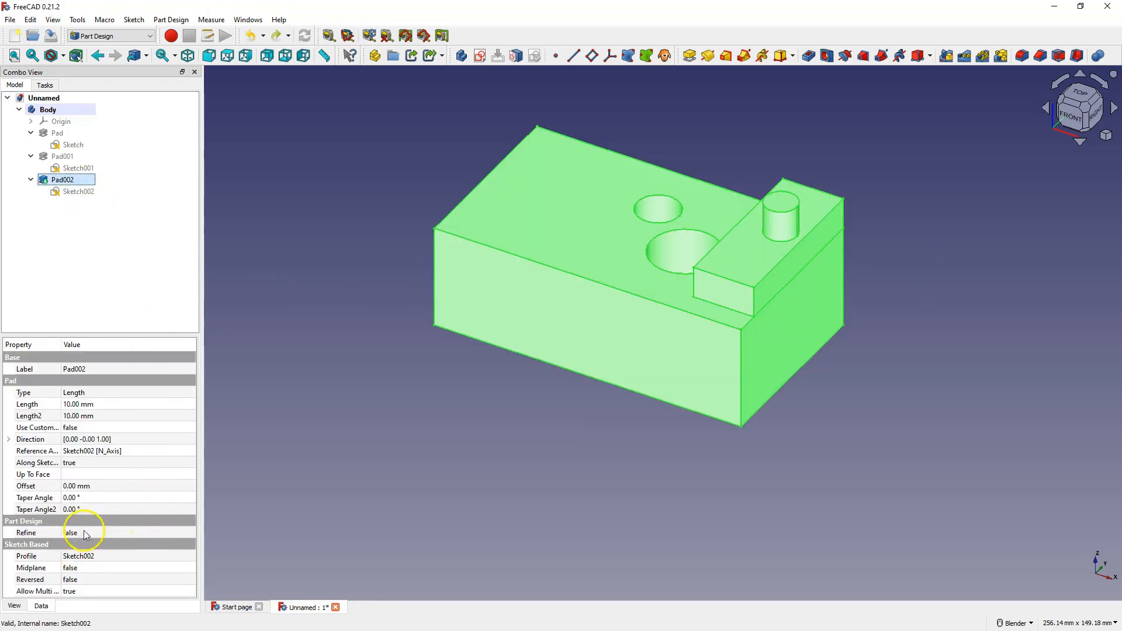
mouse_move(90, 535)
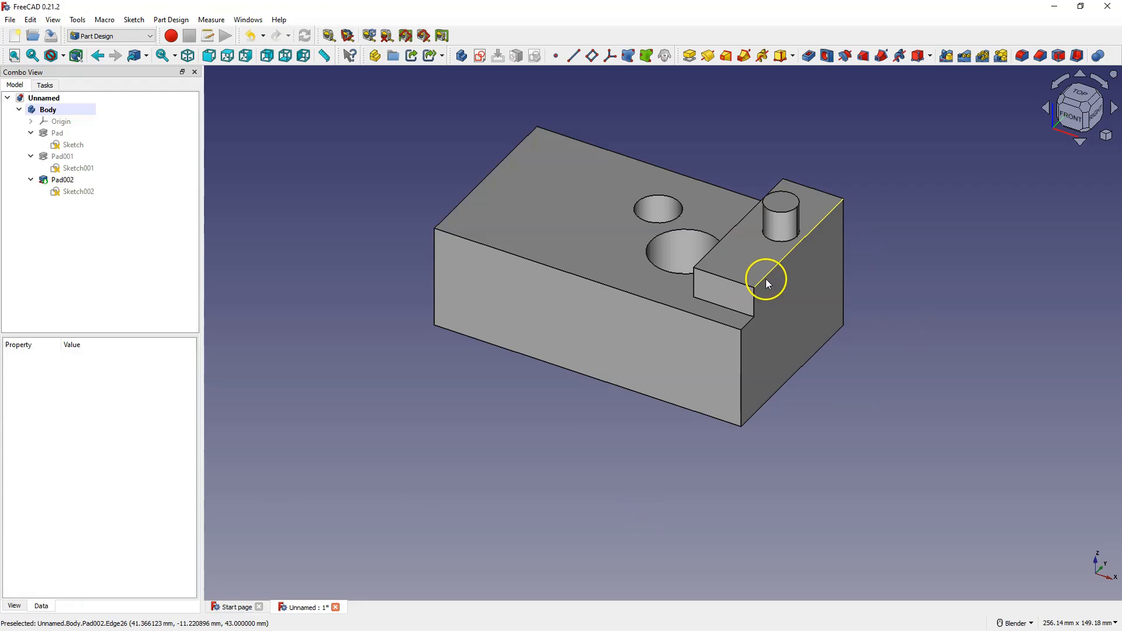
mouse_move(639, 443)
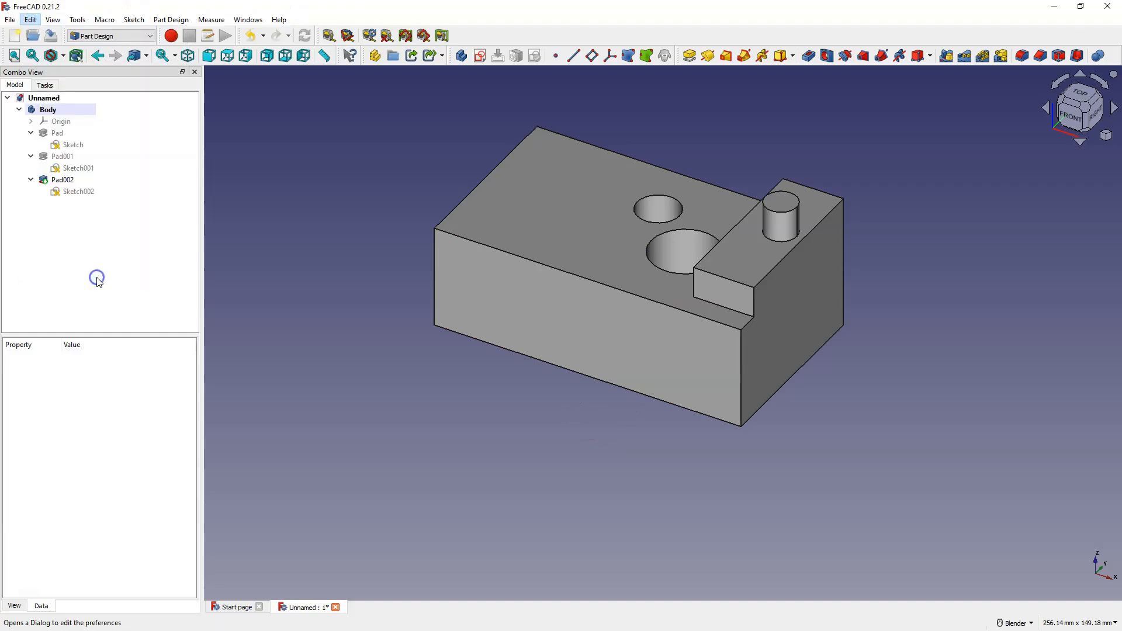
click(30, 19)
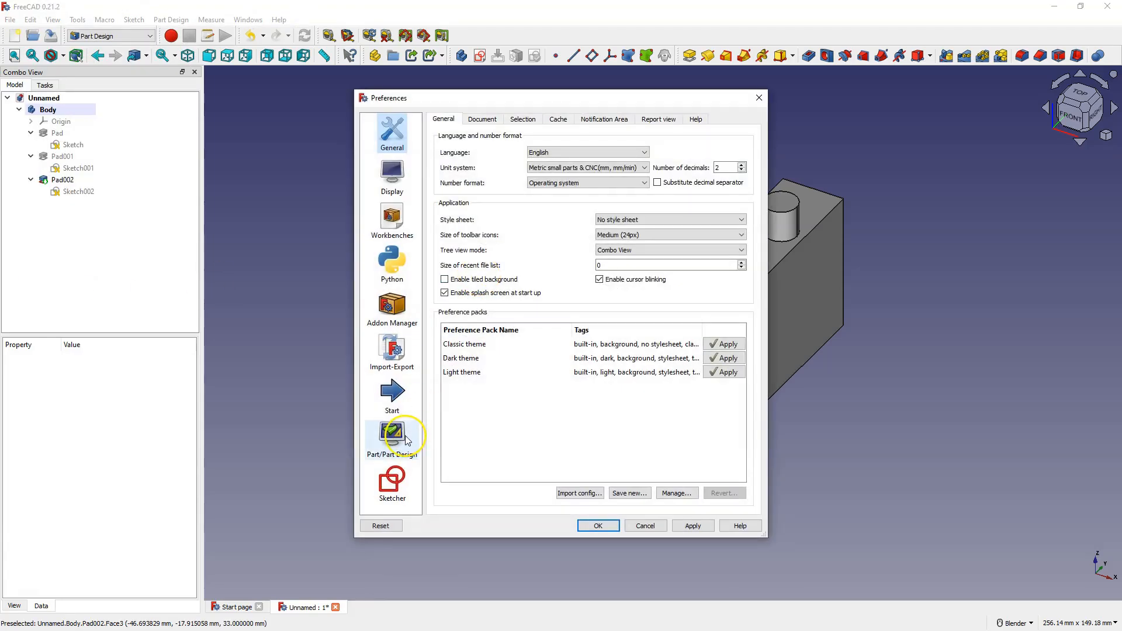
click(391, 439)
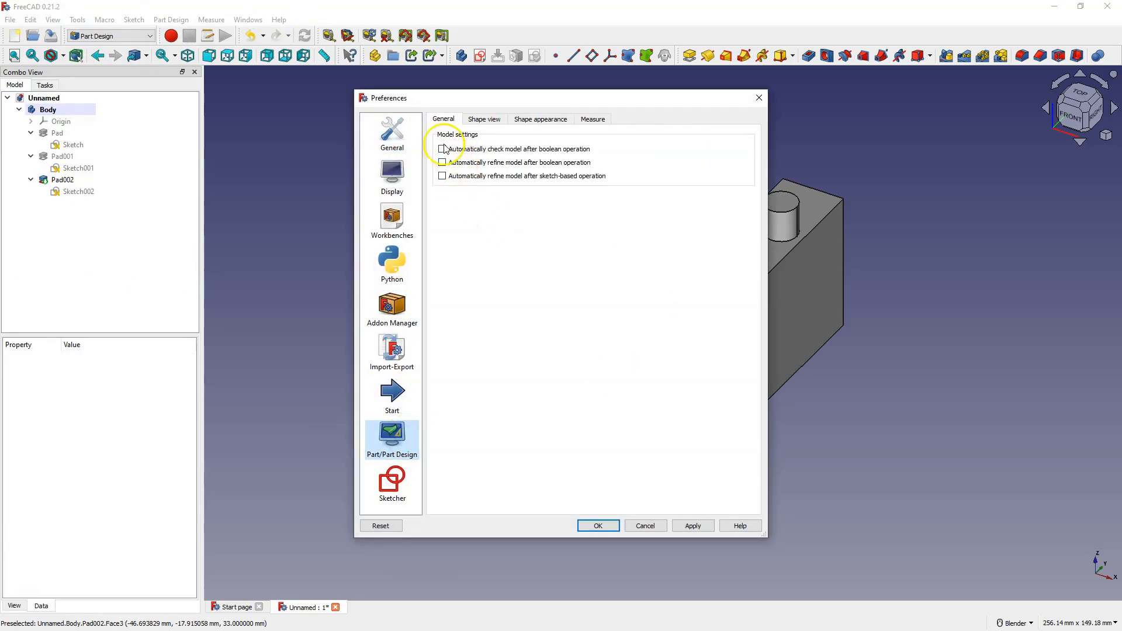
click(442, 162)
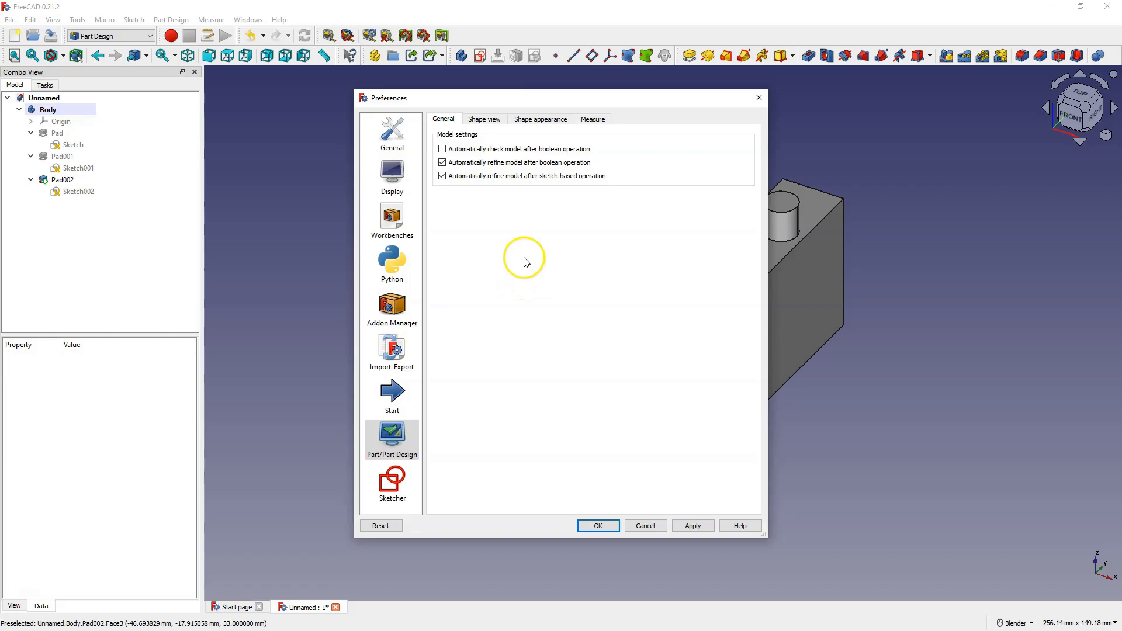
click(443, 176)
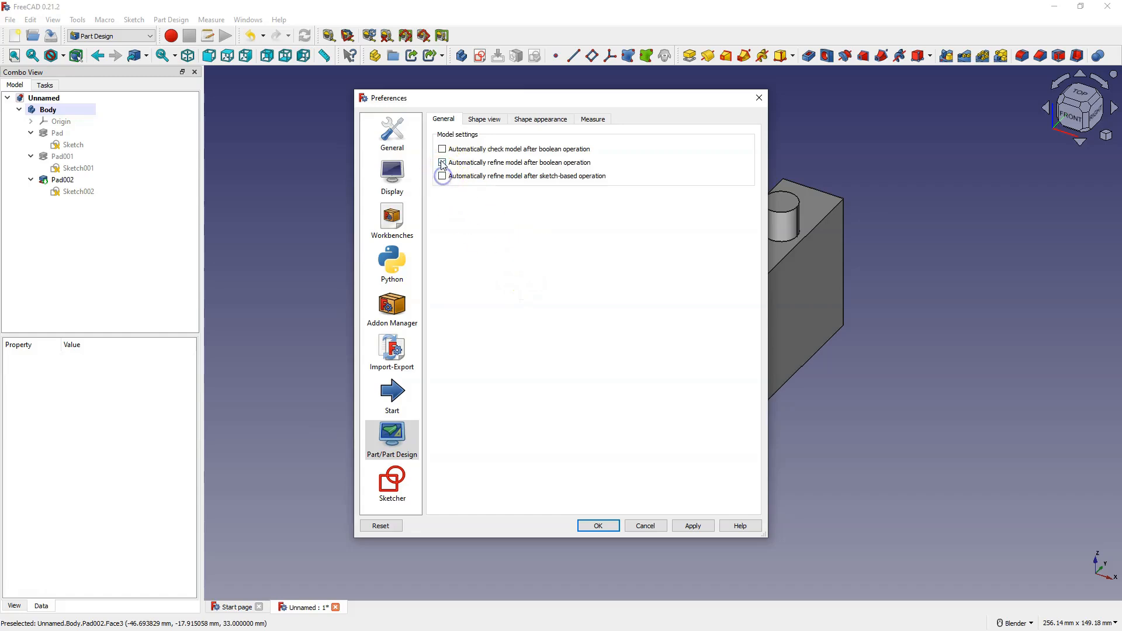
click(443, 162)
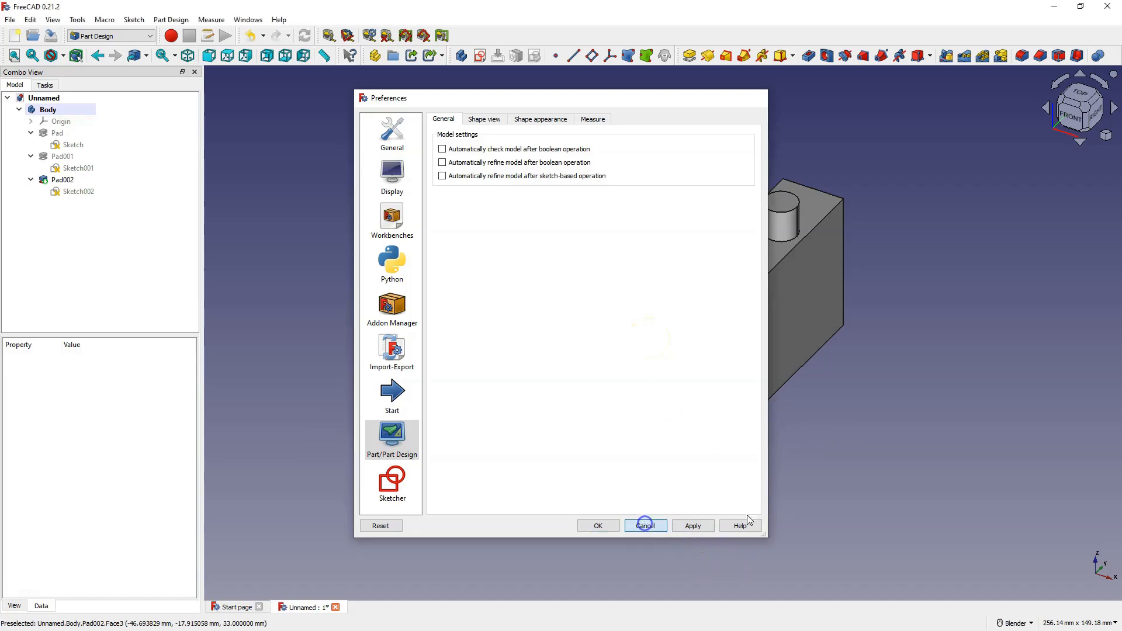
click(644, 525)
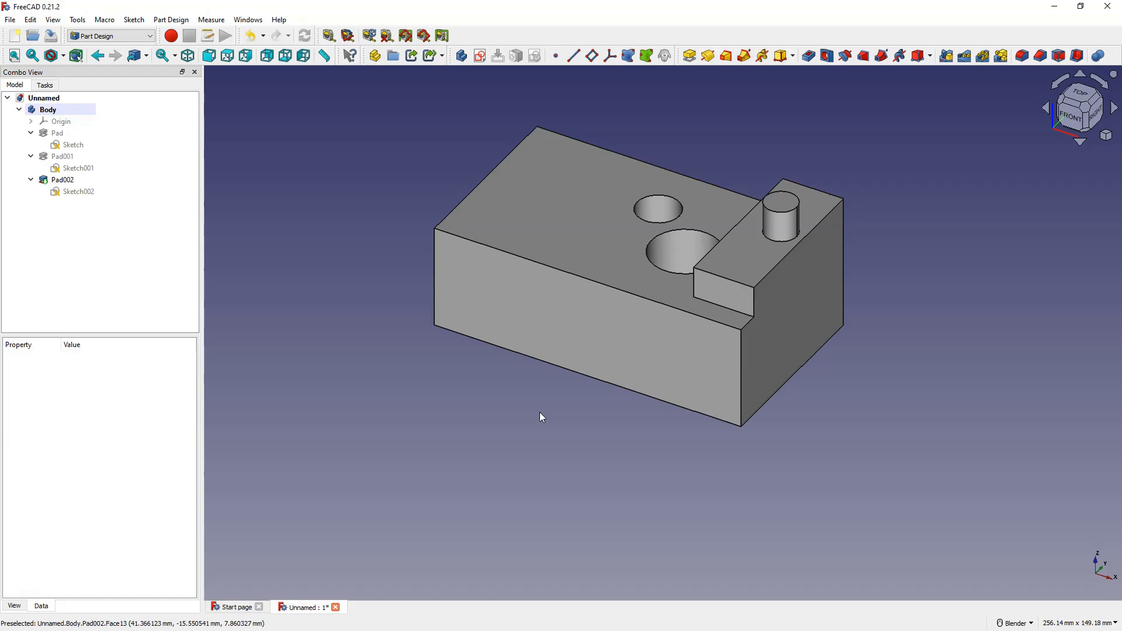
mouse_move(847, 447)
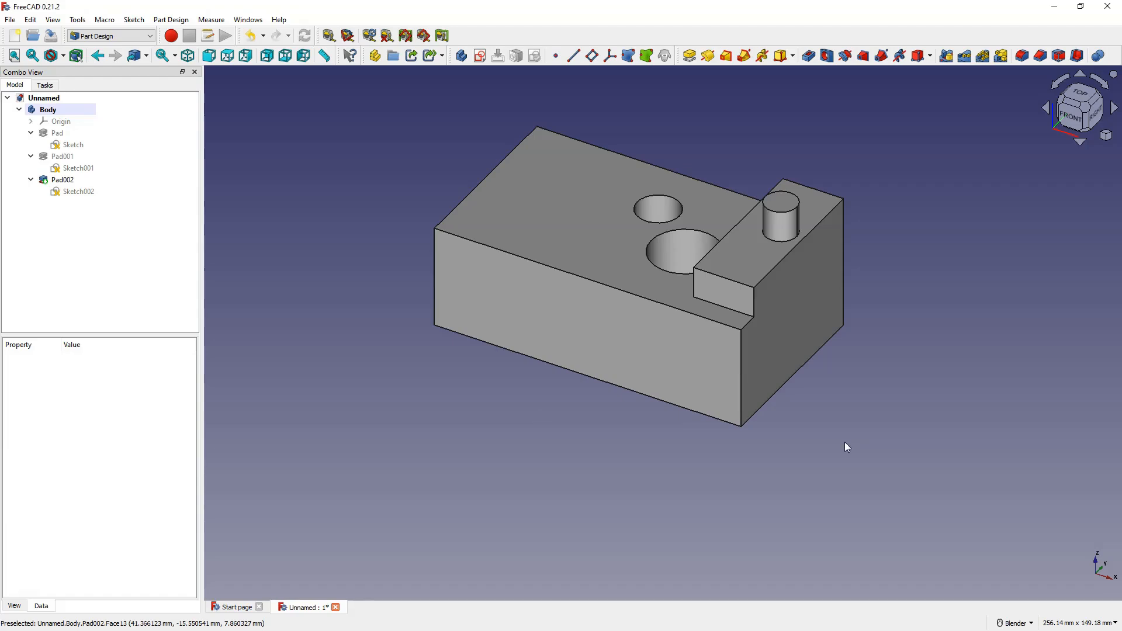